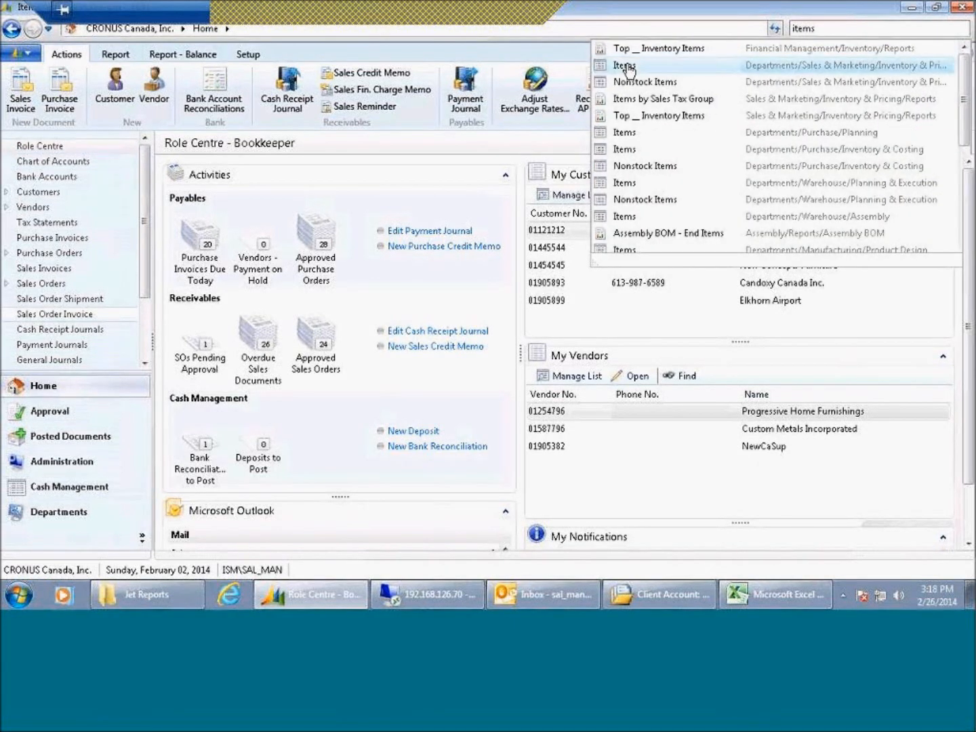
Step: Open the Items list under Sales & Marketing > Inventory & Pricing from the search results
{"action": "left_click", "coordinate": [620, 66]}
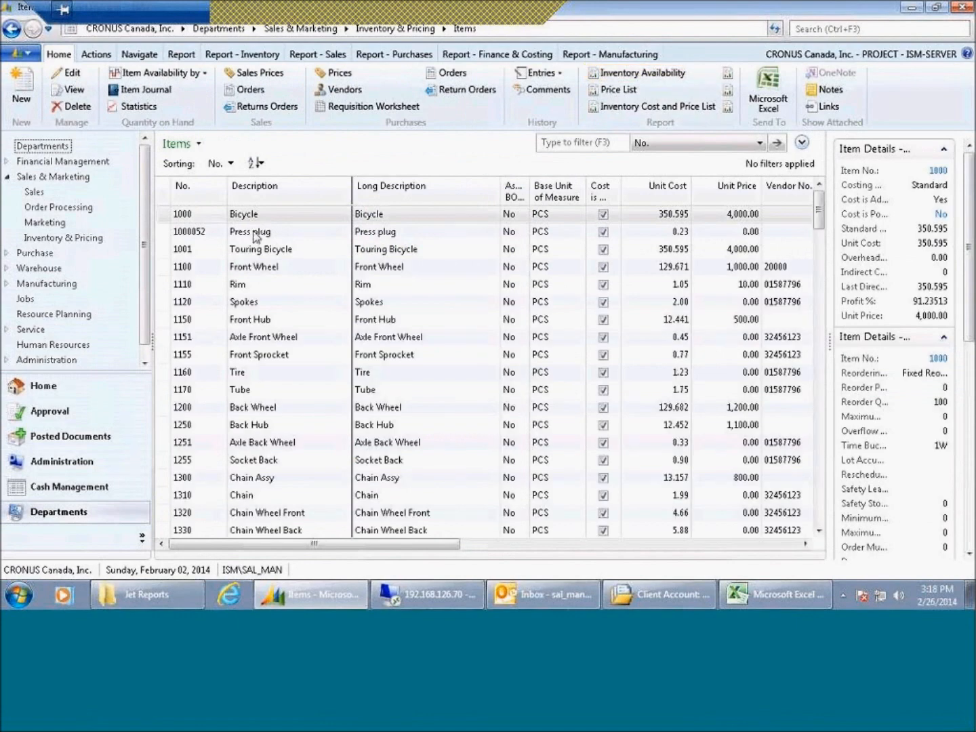
{"action": "mouse_move", "coordinate": [207, 311]}
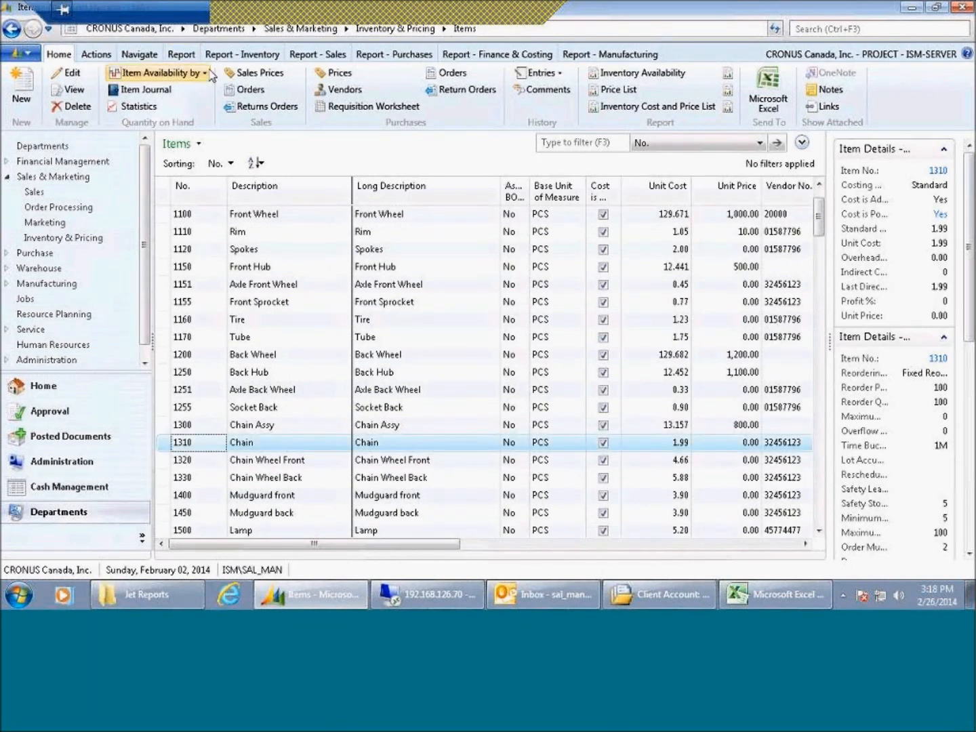
{"action": "left_click", "coordinate": [158, 72]}
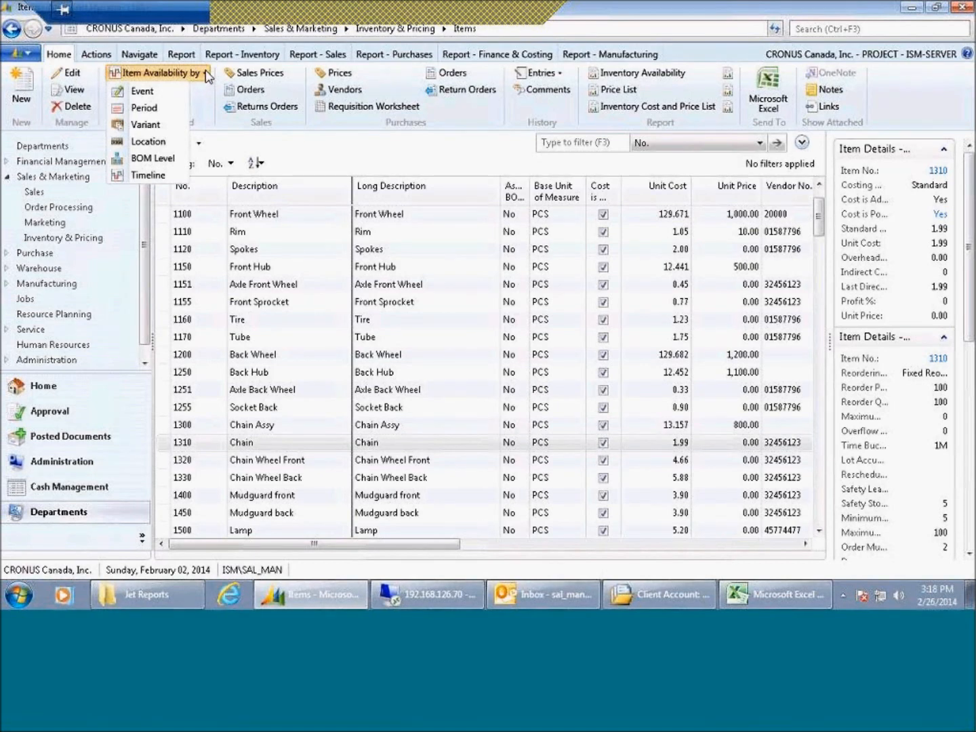
{"action": "mouse_move", "coordinate": [148, 141]}
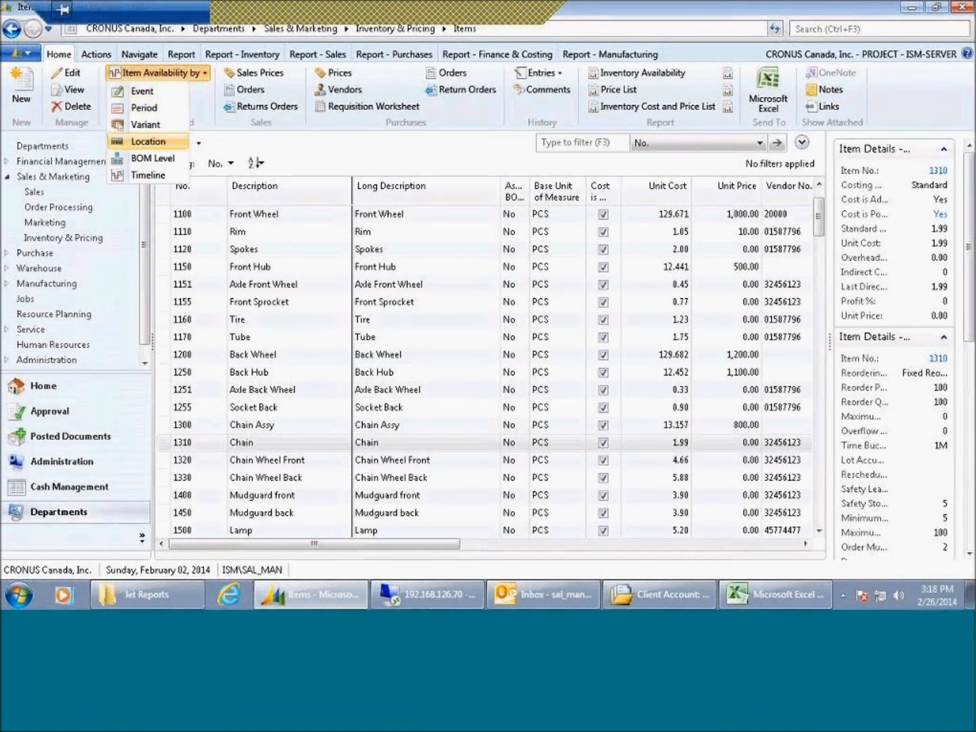
{"action": "mouse_move", "coordinate": [142, 146]}
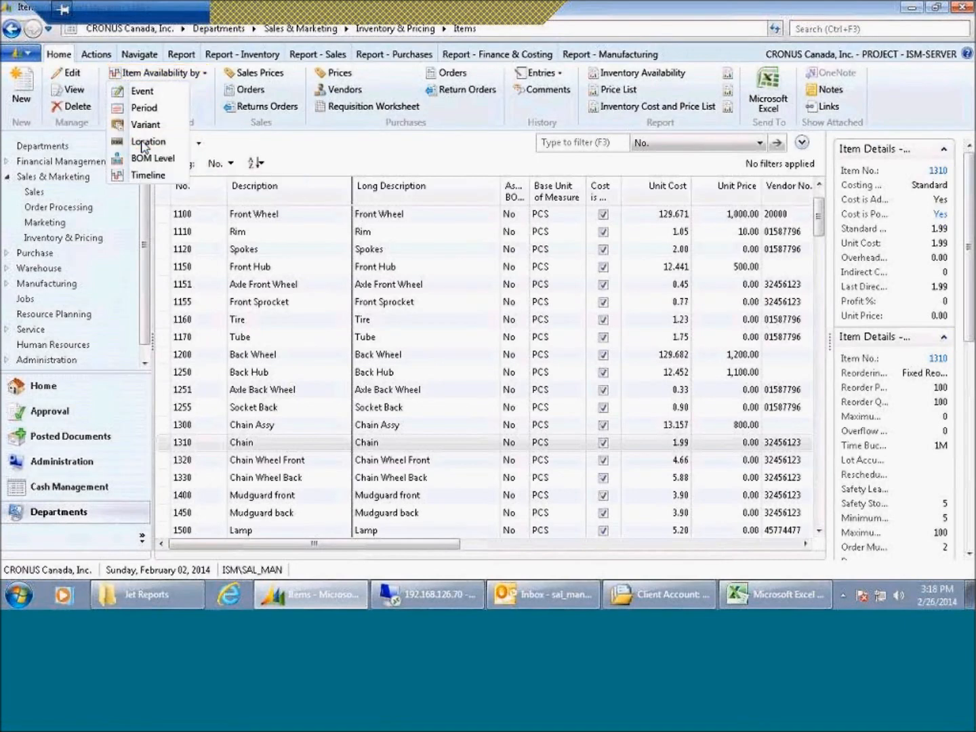
{"action": "left_click", "coordinate": [148, 140]}
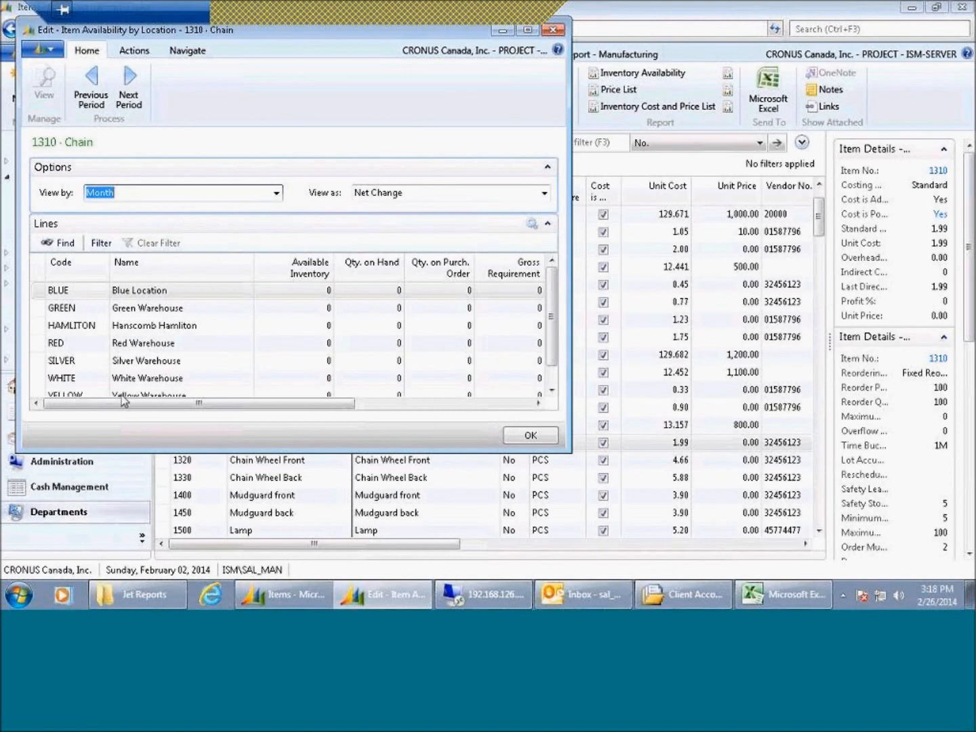
{"action": "scroll", "scroll_direction": "right", "scroll_amount": 3}
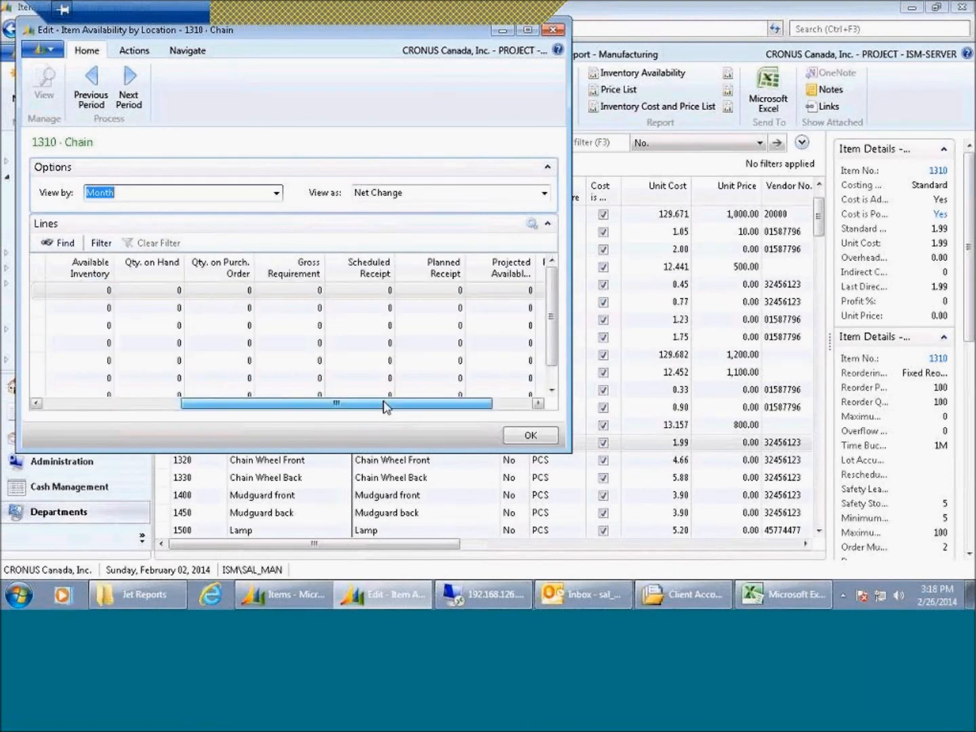
{"action": "left_click_drag", "start_coordinate": [383, 403], "coordinate": [471, 403]}
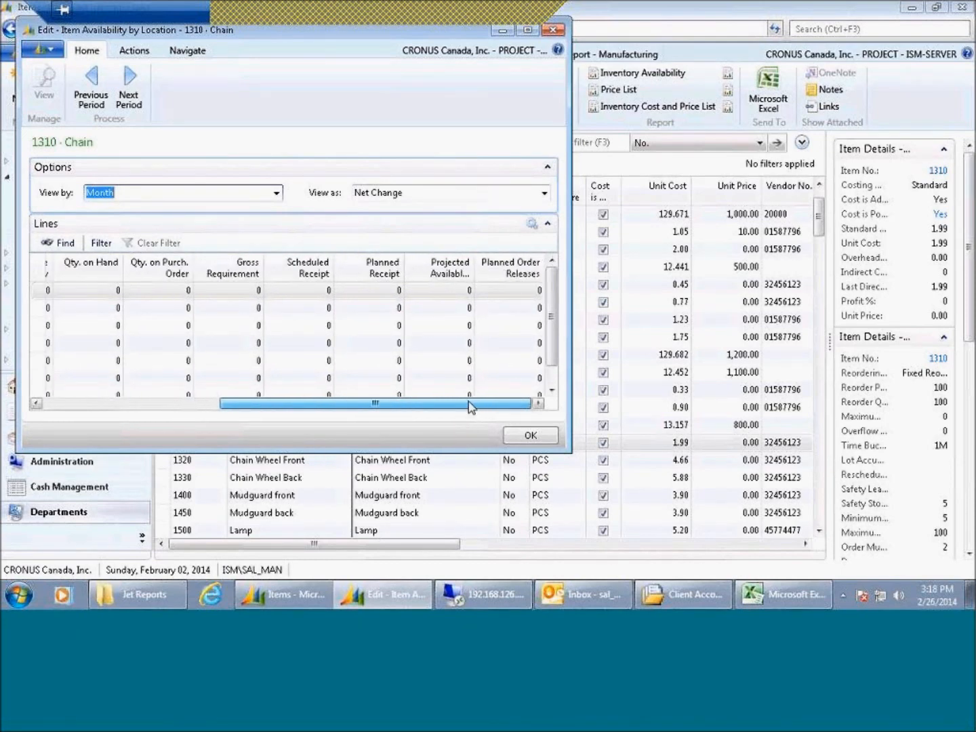
{"action": "left_click_drag", "start_coordinate": [471, 401], "coordinate": [129, 402]}
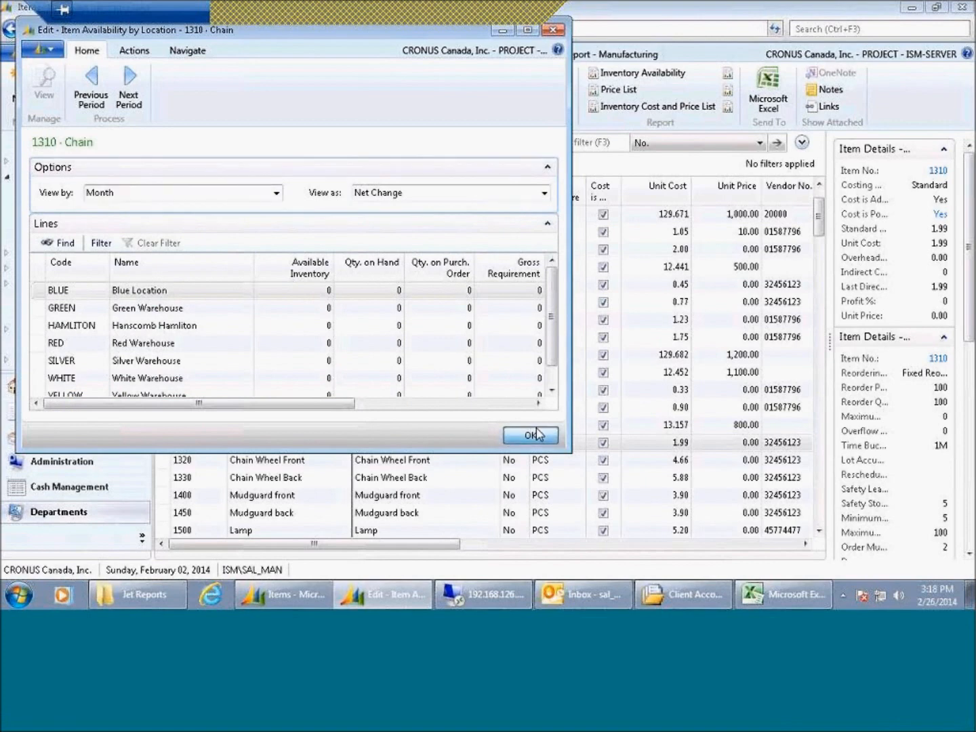
{"action": "left_click", "coordinate": [530, 435]}
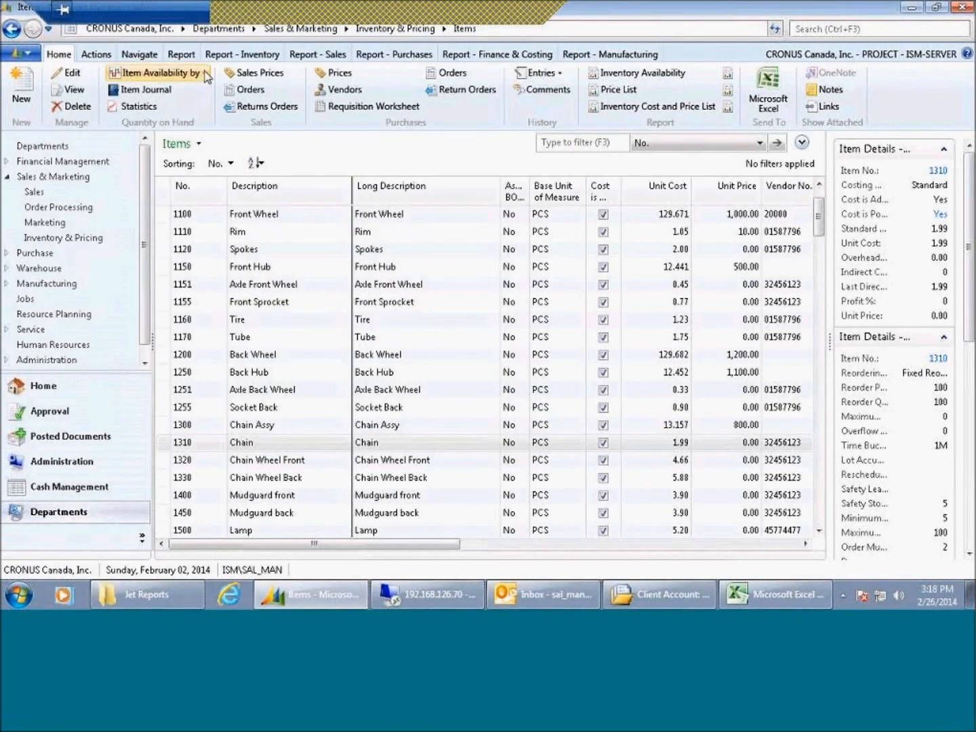
{"action": "left_click", "coordinate": [159, 72]}
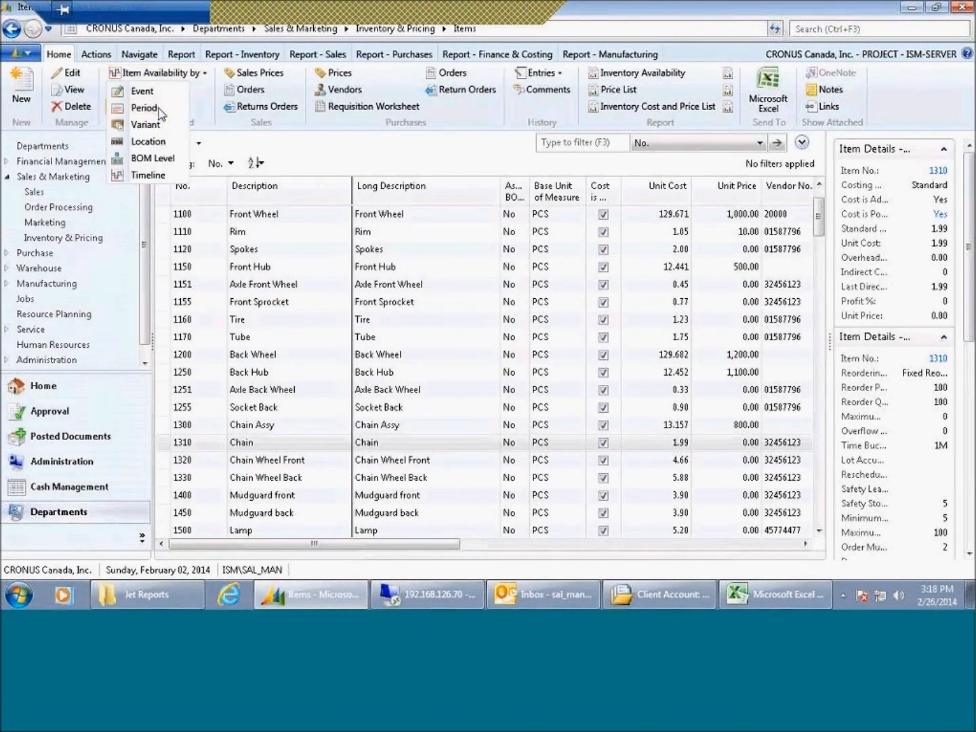
{"action": "left_click", "coordinate": [142, 107]}
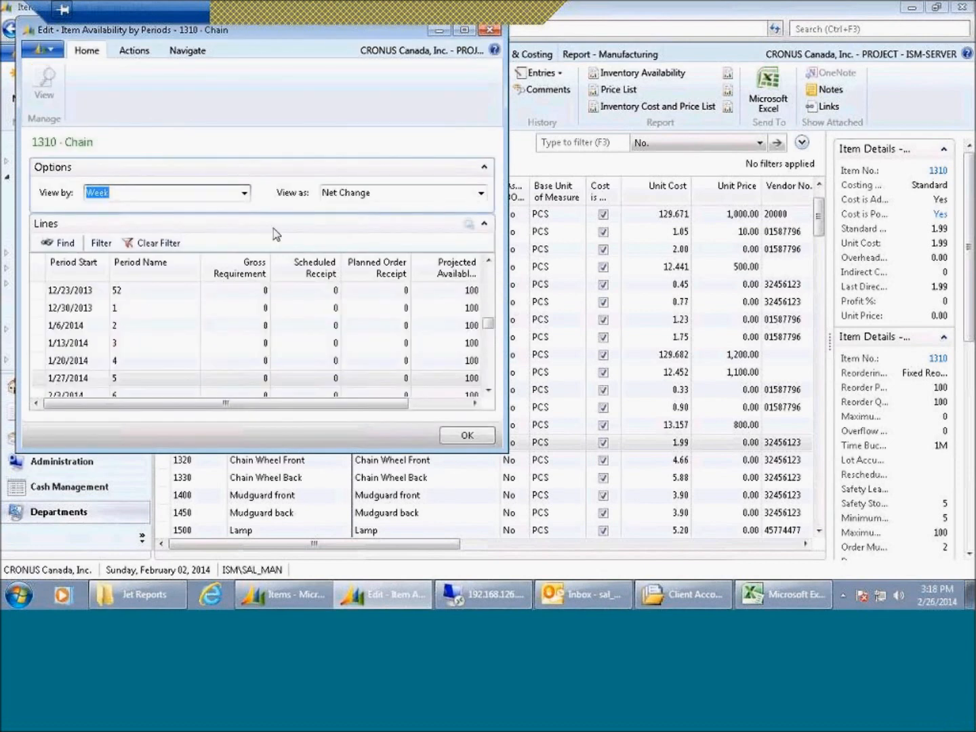
{"action": "mouse_move", "coordinate": [81, 307]}
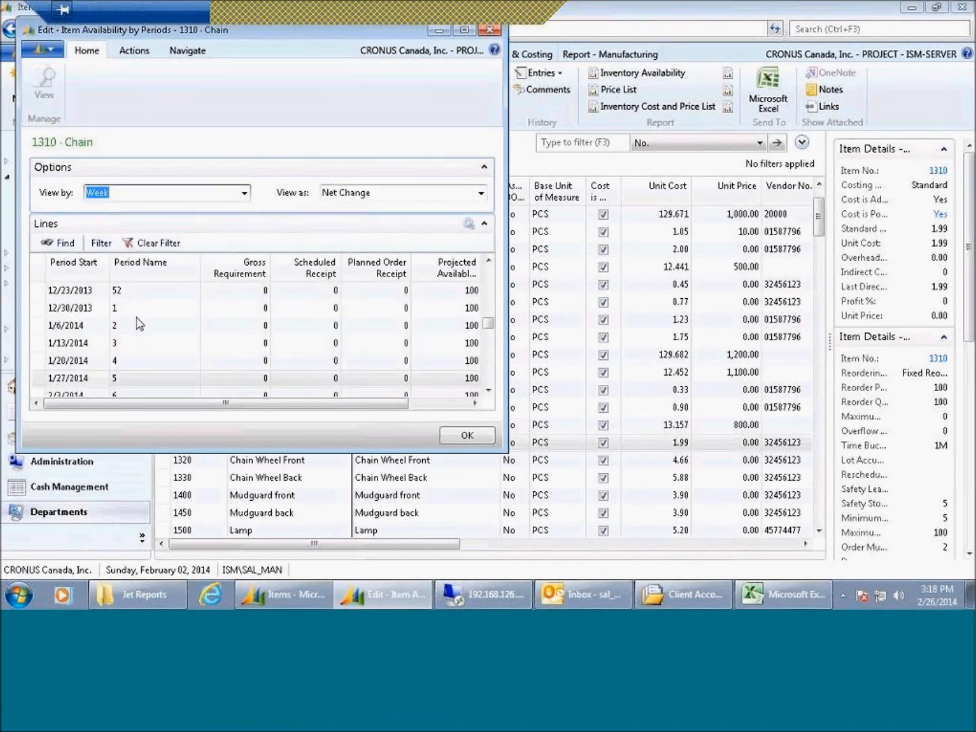
{"action": "left_click", "coordinate": [244, 192]}
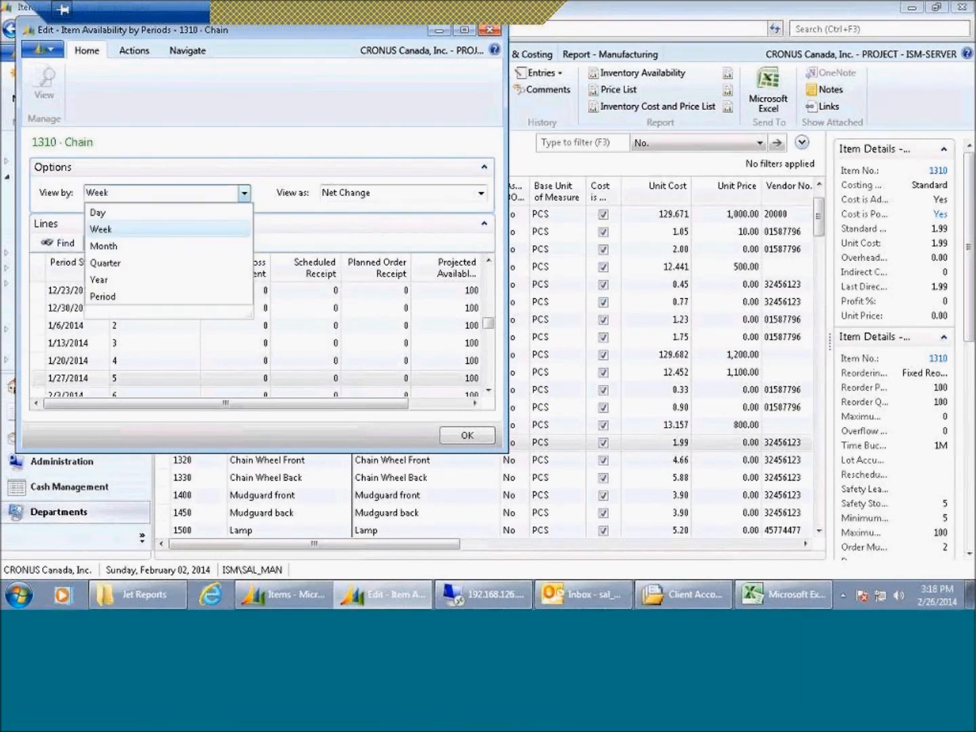
{"action": "left_click", "coordinate": [99, 228]}
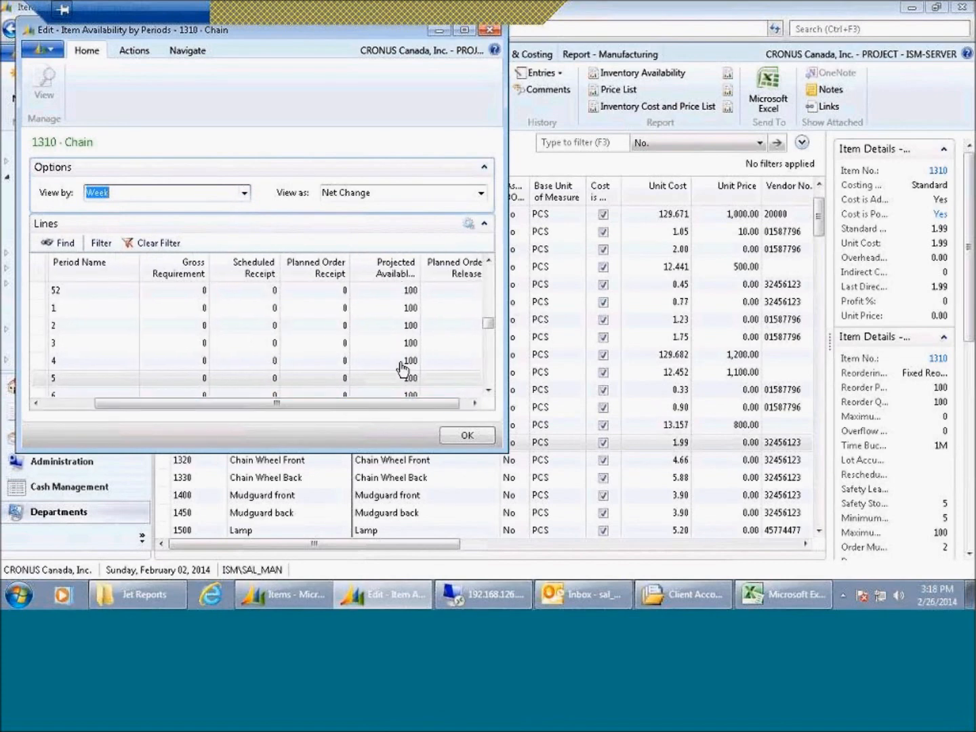
{"action": "left_click", "coordinate": [467, 435]}
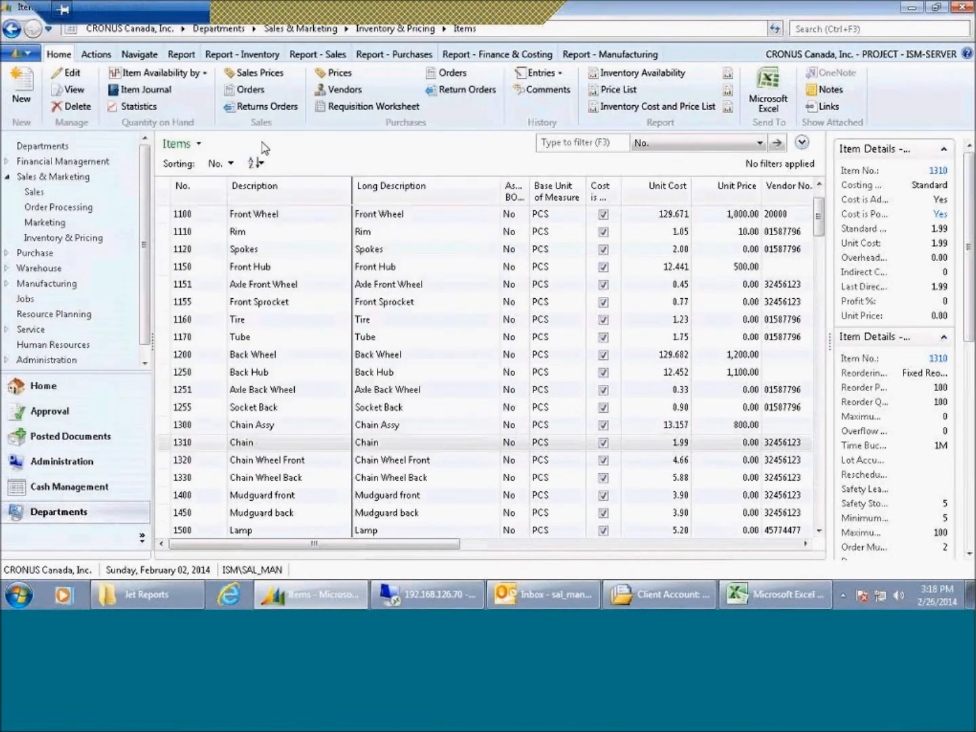
{"action": "left_click", "coordinate": [161, 72]}
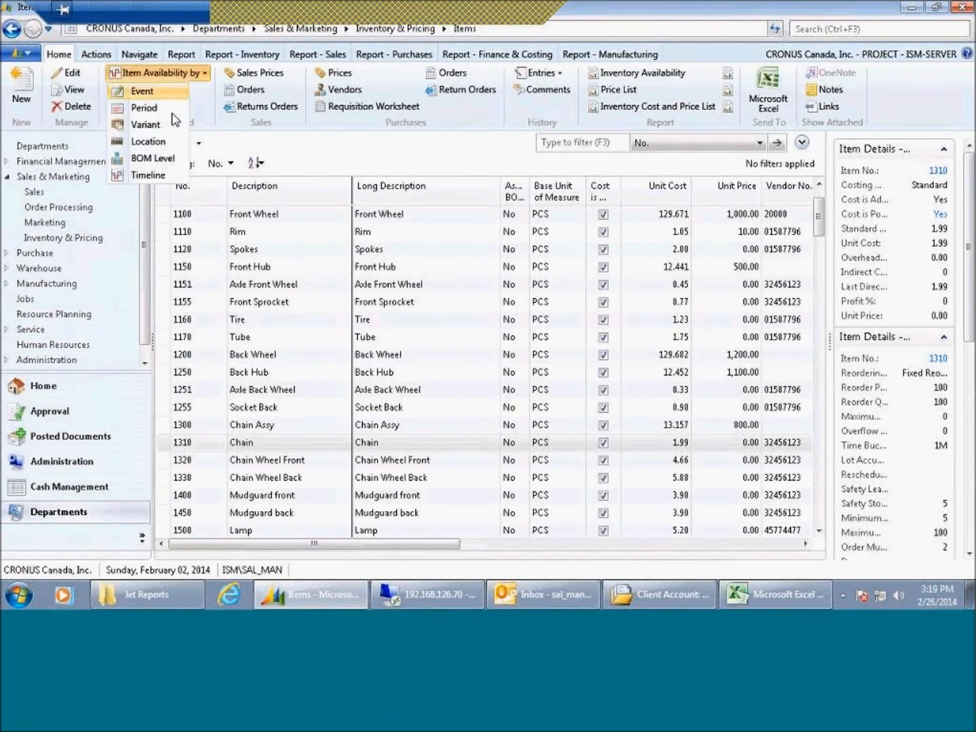
{"action": "mouse_move", "coordinate": [152, 158]}
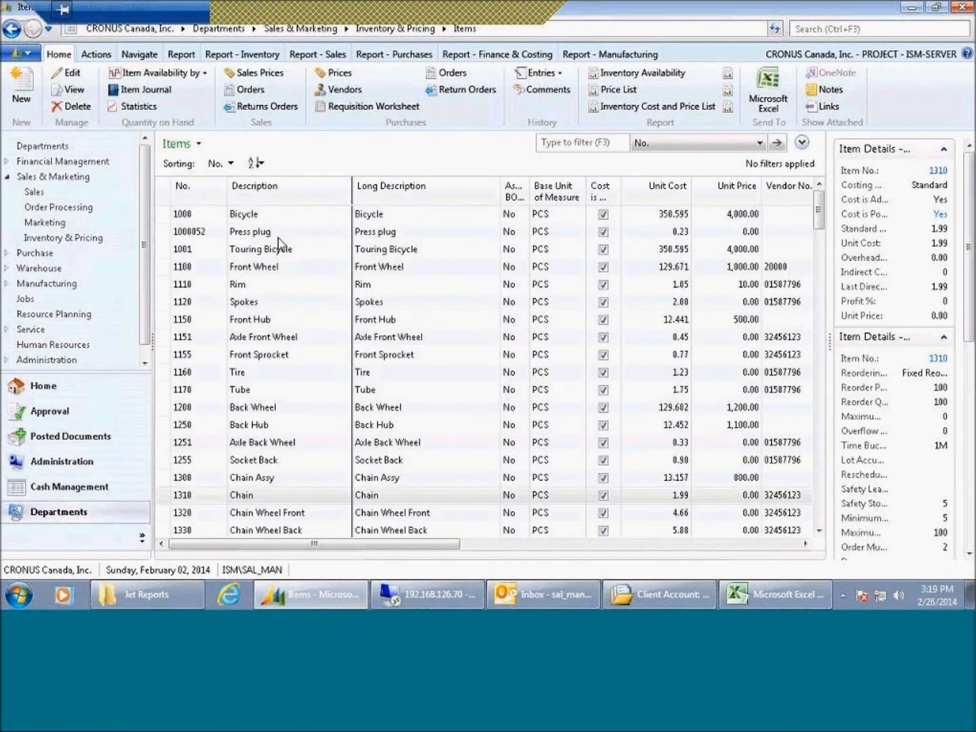
Step: Show item 1000 Bicycle's availability by BOM level, maximized, with 126 able to make
{"action": "left_click", "coordinate": [244, 214]}
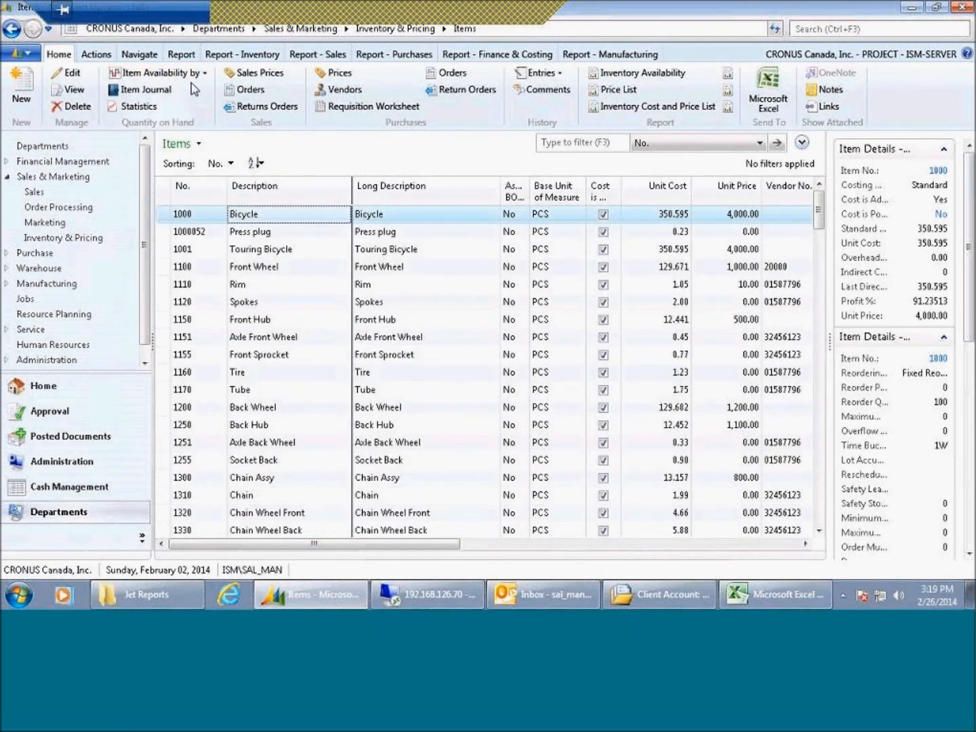
{"action": "left_click", "coordinate": [160, 72]}
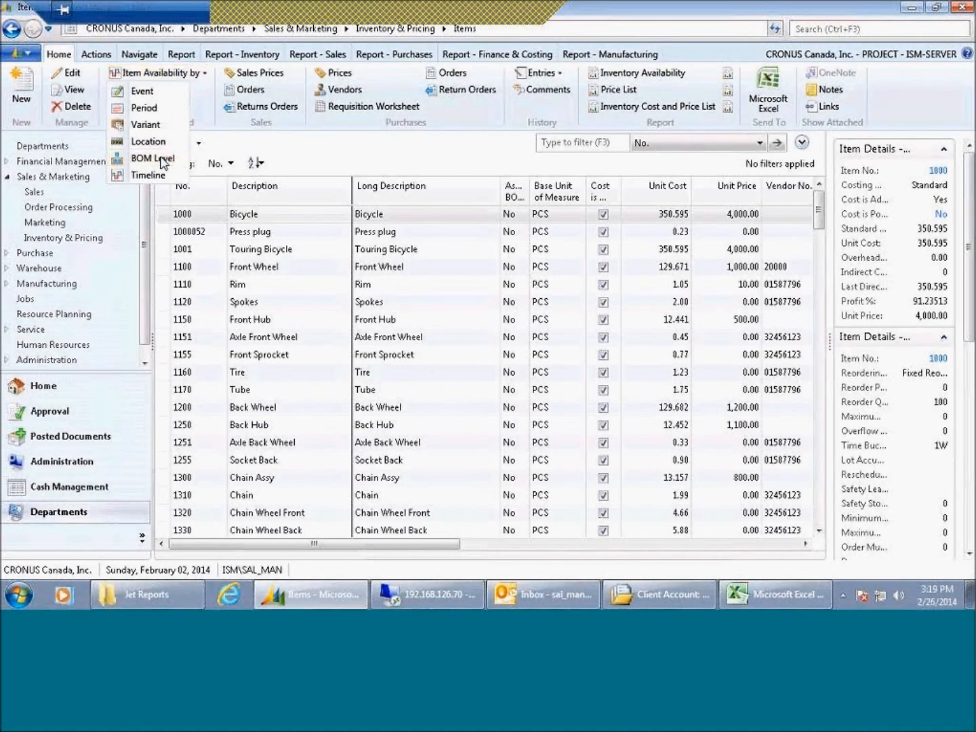
{"action": "left_click", "coordinate": [153, 158]}
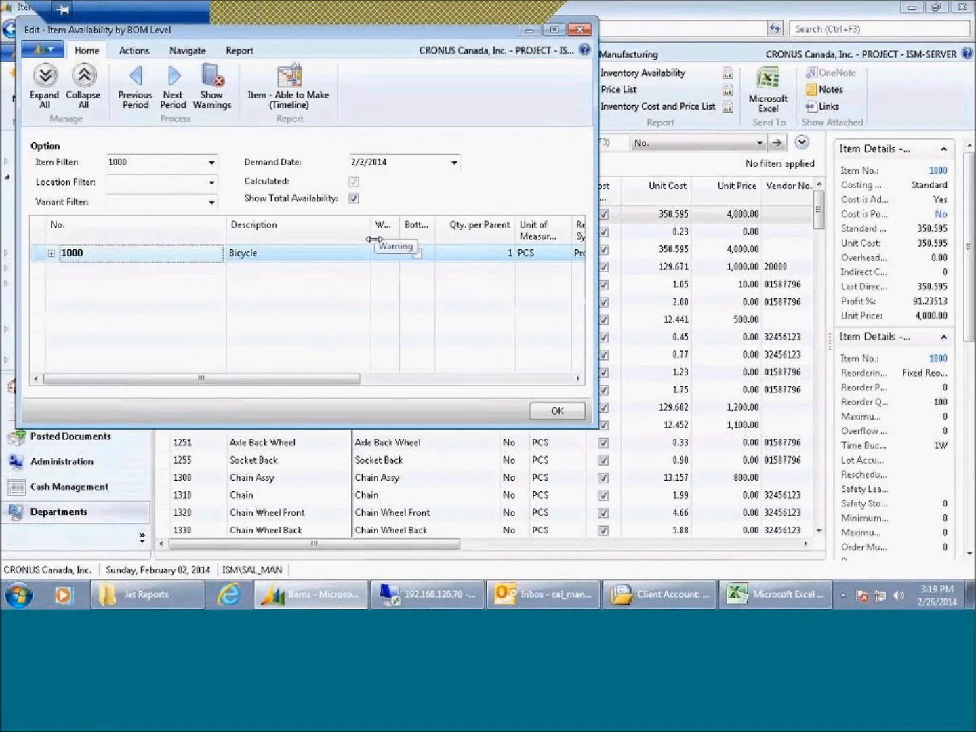
{"action": "left_click", "coordinate": [55, 253]}
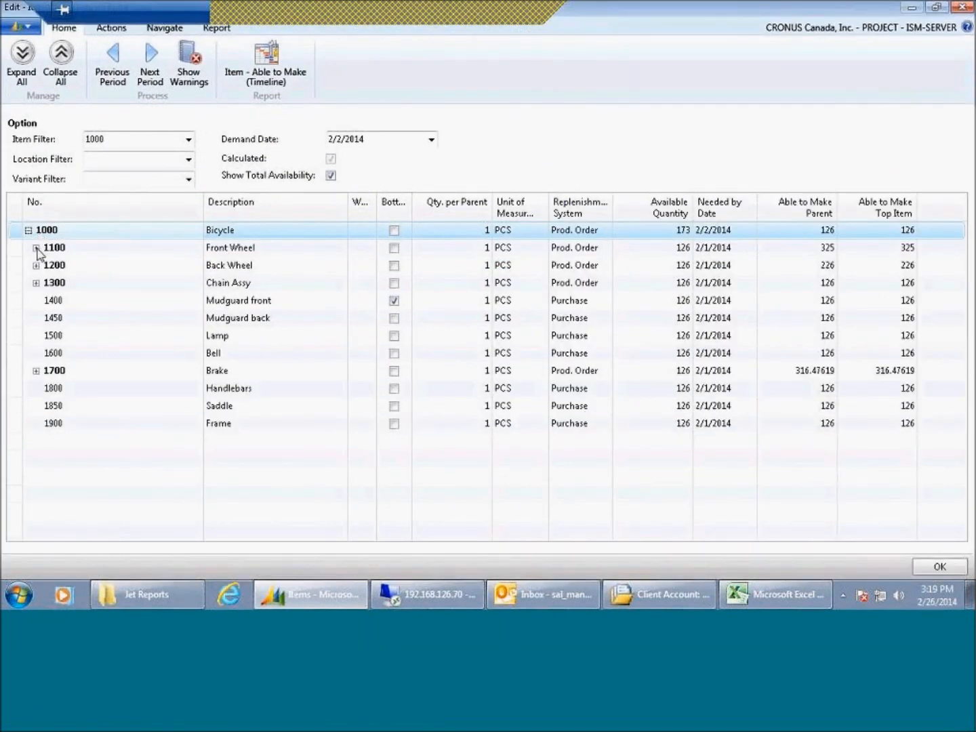
Step: Expand Front Wheel and Front Hub to show their component parts
{"action": "left_click", "coordinate": [37, 248]}
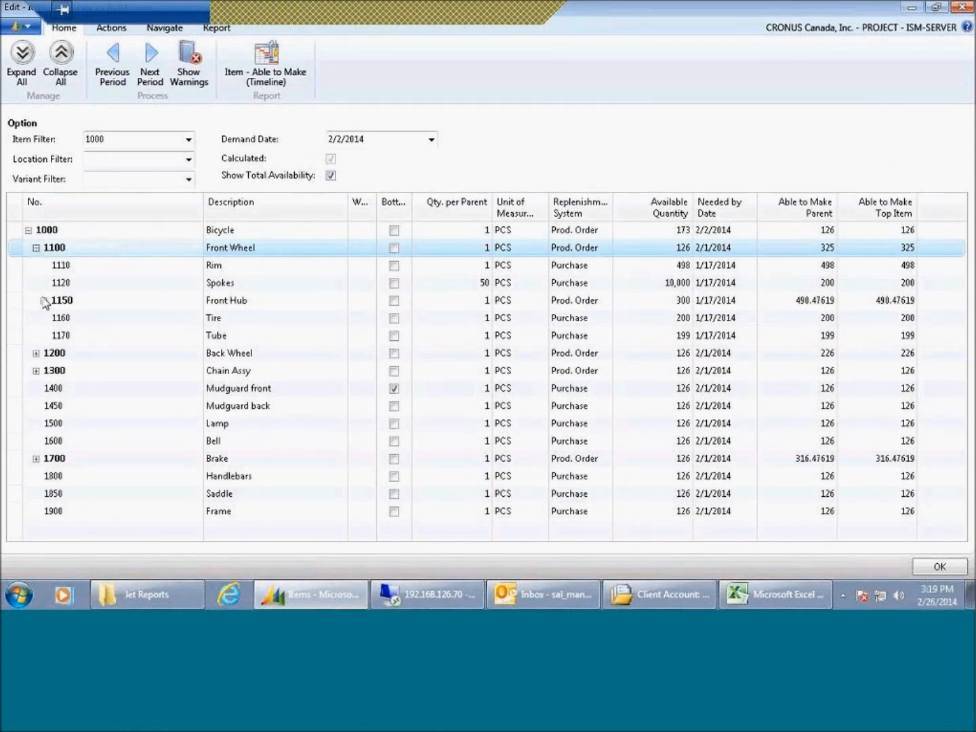
{"action": "left_click", "coordinate": [37, 301]}
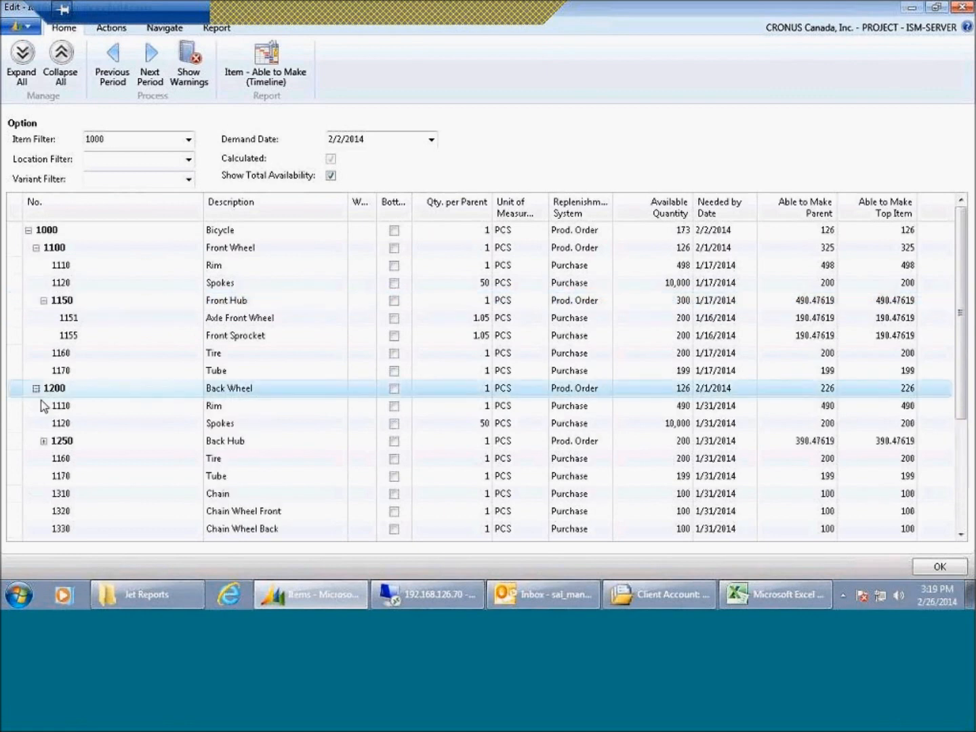
{"action": "mouse_move", "coordinate": [871, 309]}
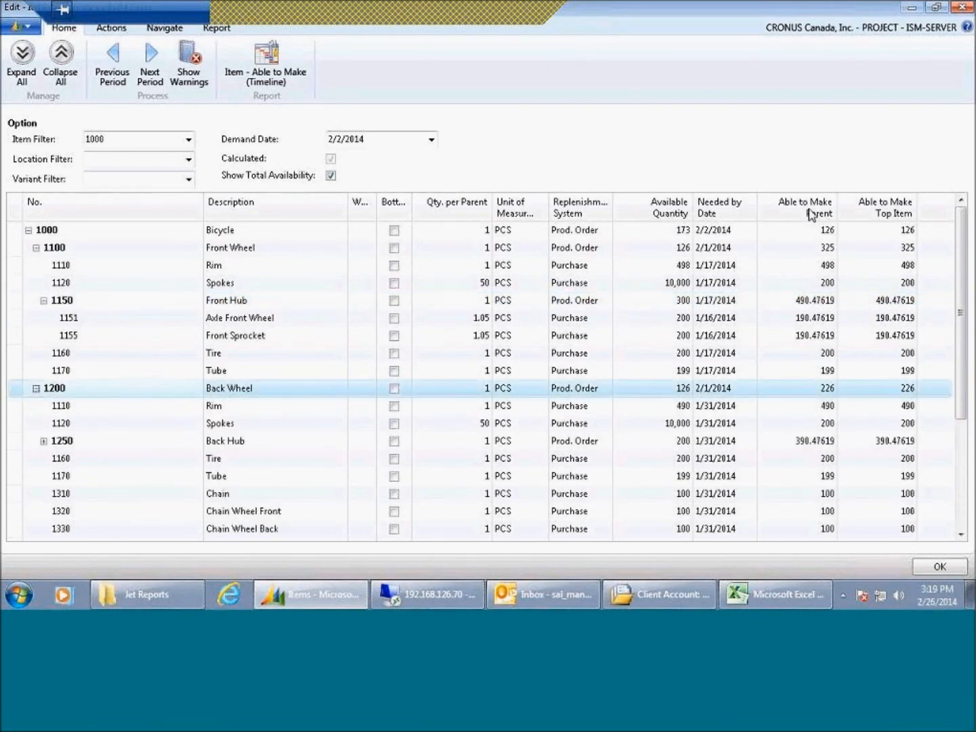
{"action": "mouse_move", "coordinate": [810, 268]}
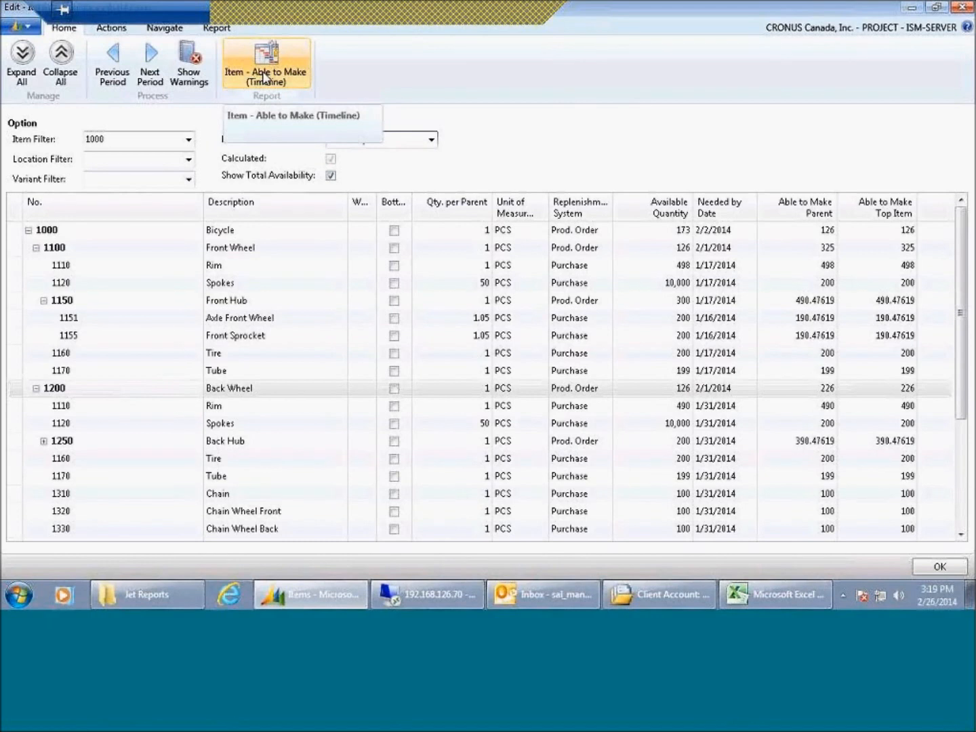
{"action": "mouse_move", "coordinate": [271, 82]}
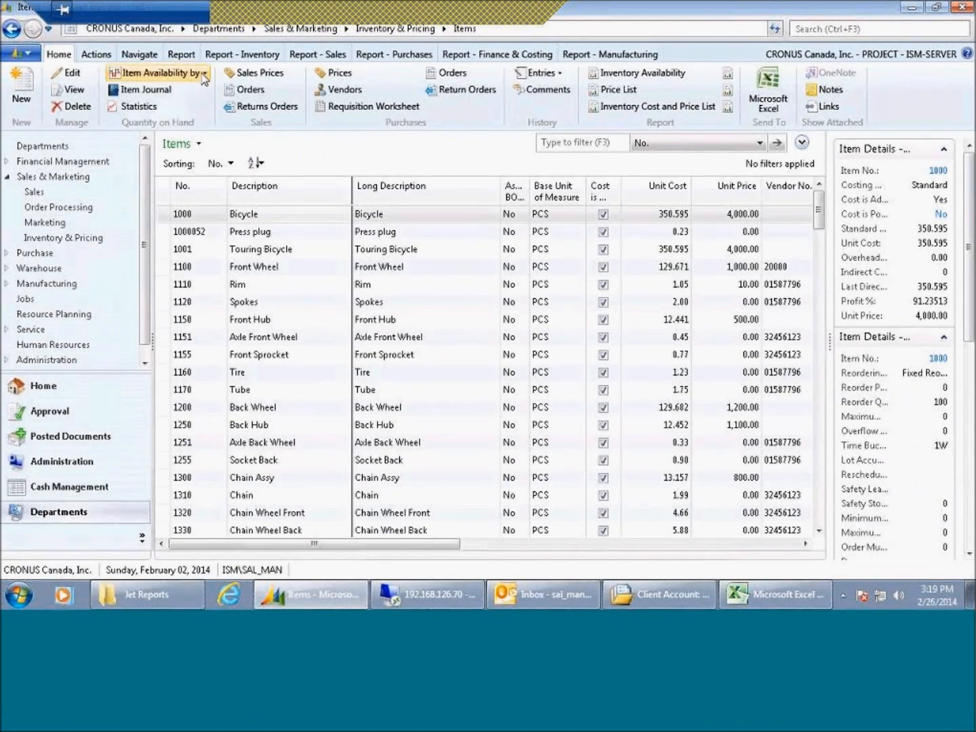
{"action": "left_click", "coordinate": [161, 73]}
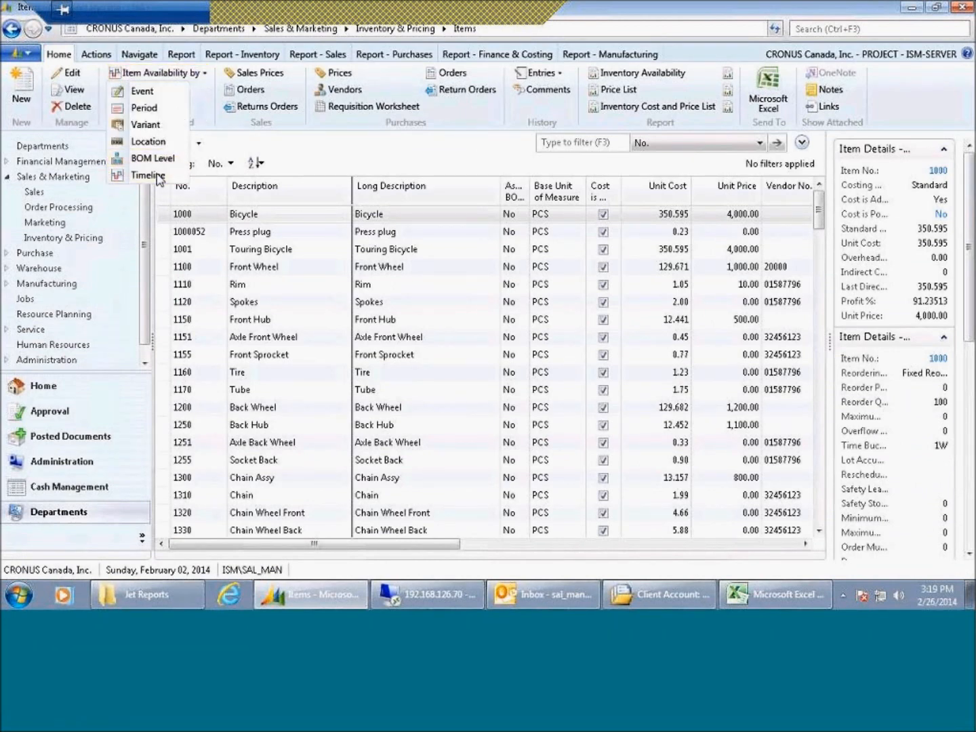
{"action": "mouse_move", "coordinate": [420, 294]}
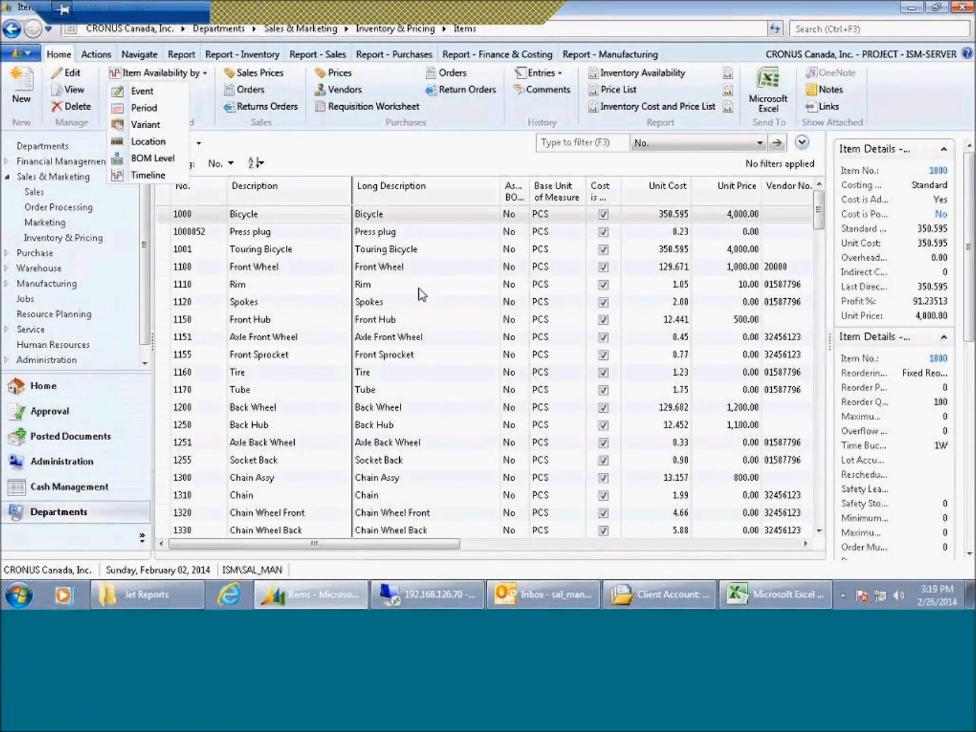
{"action": "mouse_move", "coordinate": [166, 183]}
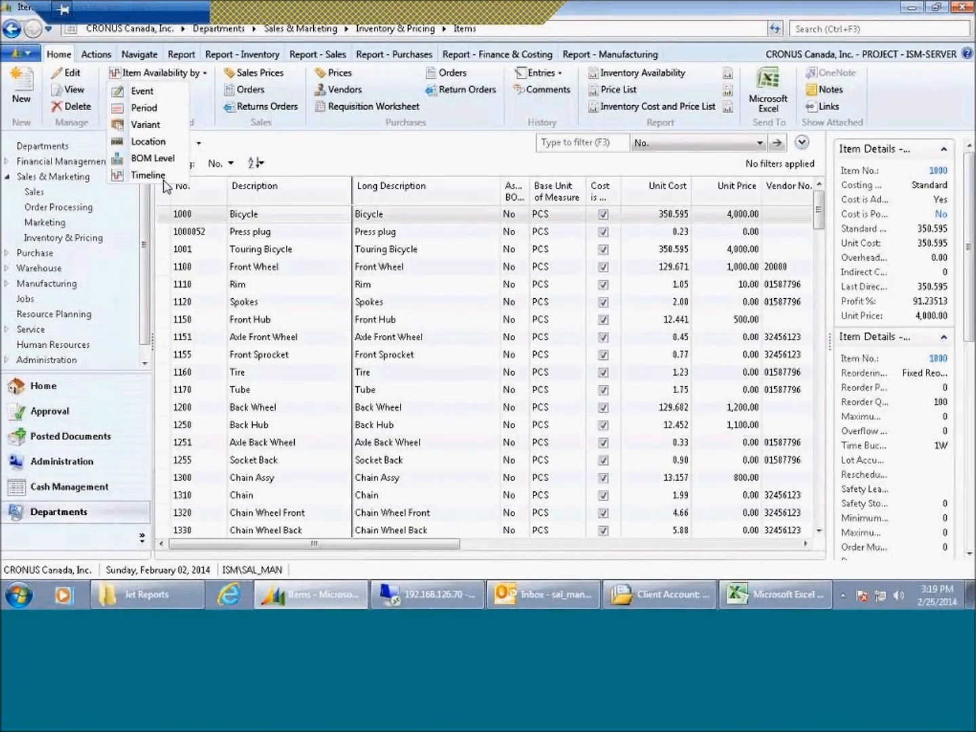
{"action": "left_click", "coordinate": [147, 174]}
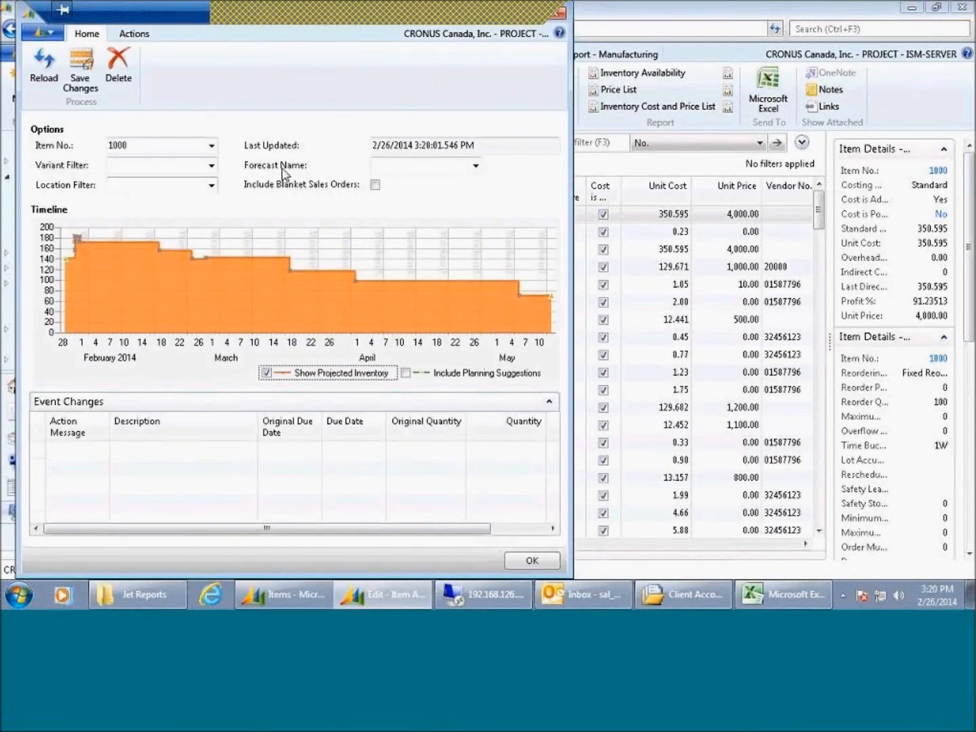
{"action": "mouse_move", "coordinate": [74, 254]}
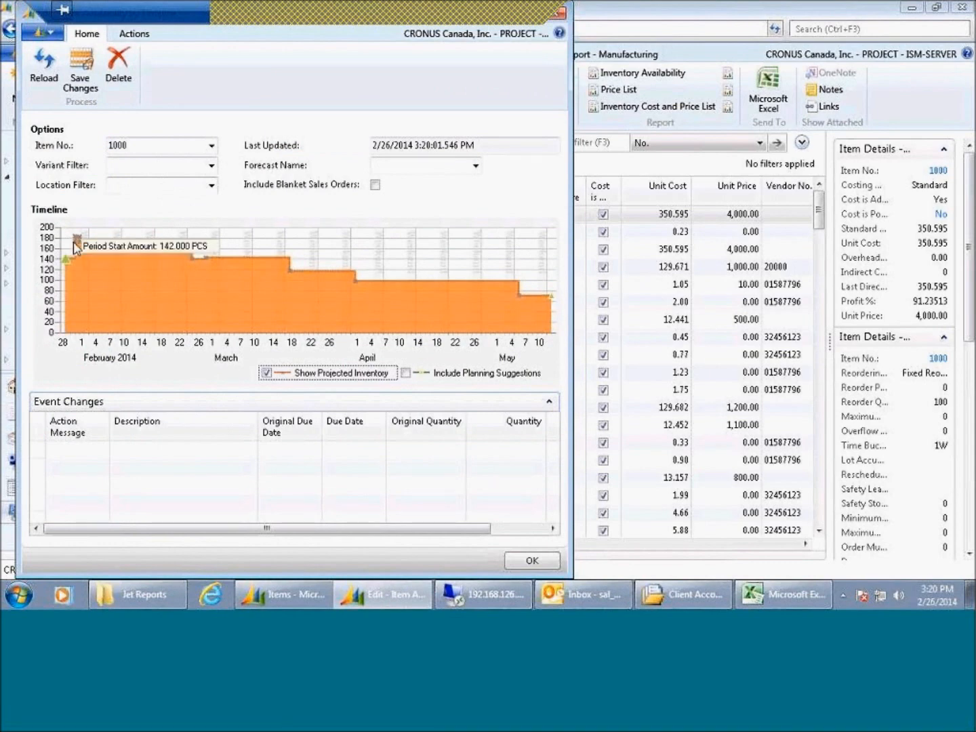
{"action": "mouse_move", "coordinate": [195, 260]}
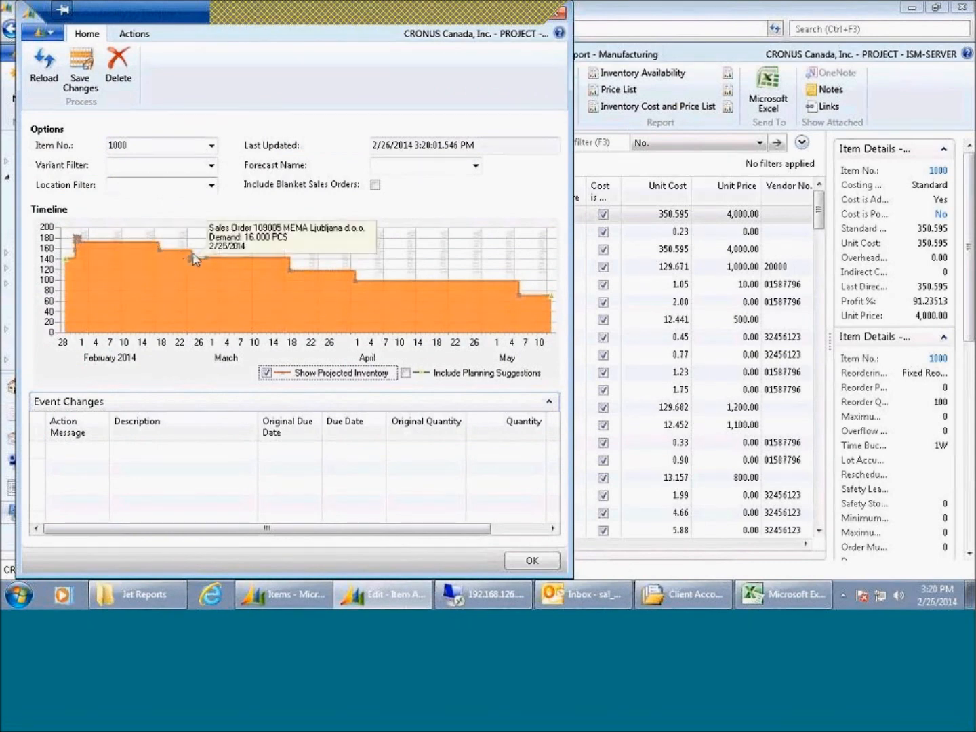
{"action": "mouse_move", "coordinate": [455, 286]}
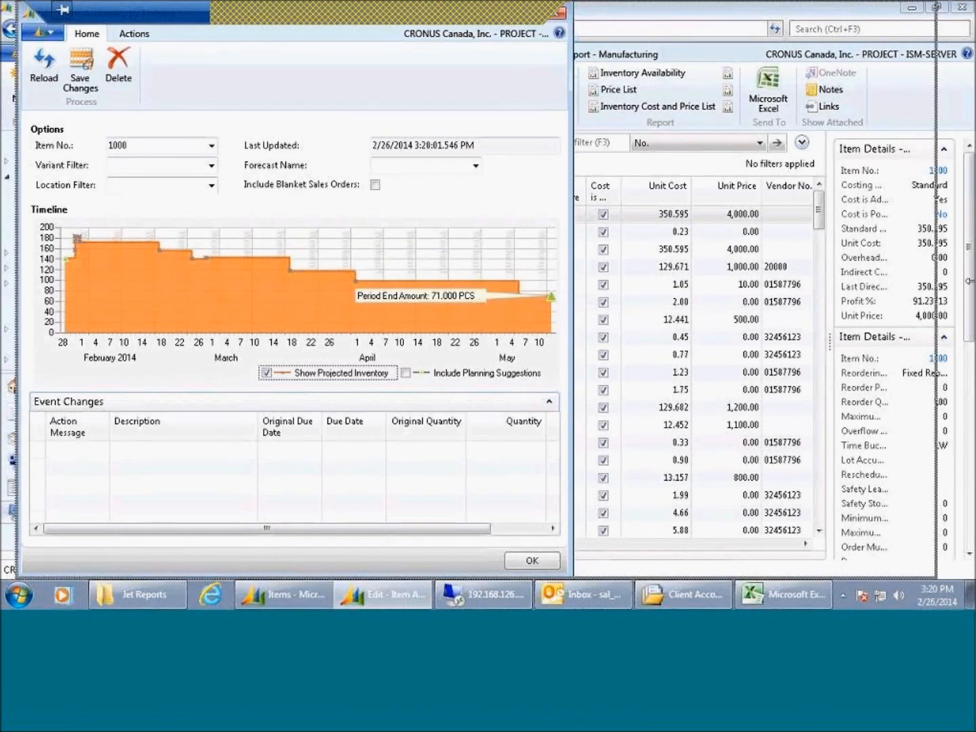
{"action": "left_click", "coordinate": [933, 7]}
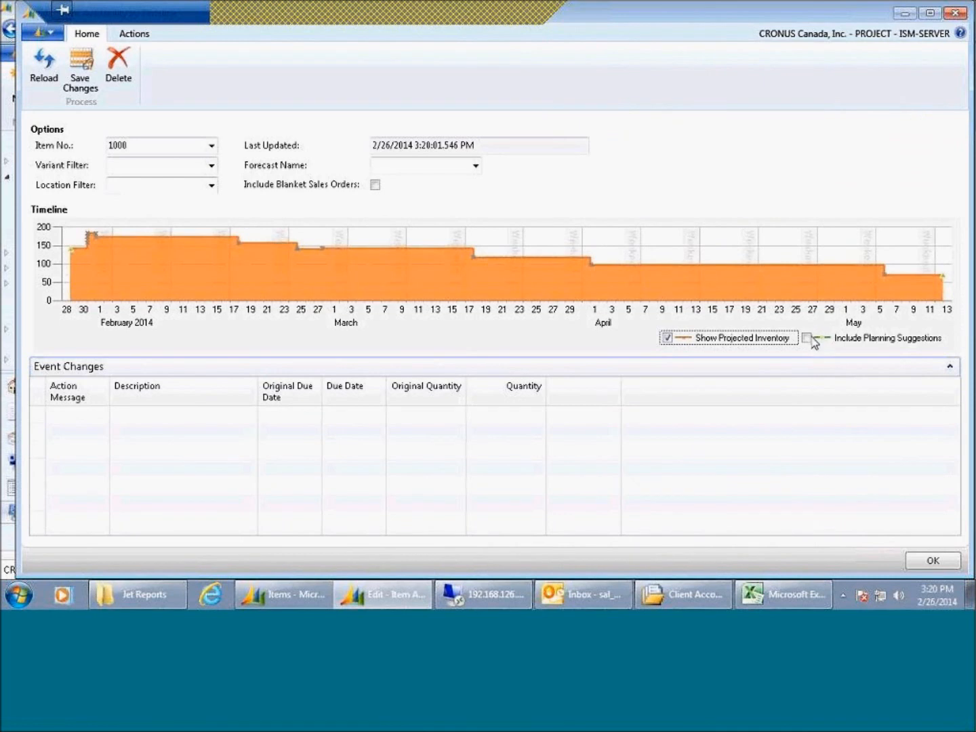
{"action": "left_click", "coordinate": [810, 337]}
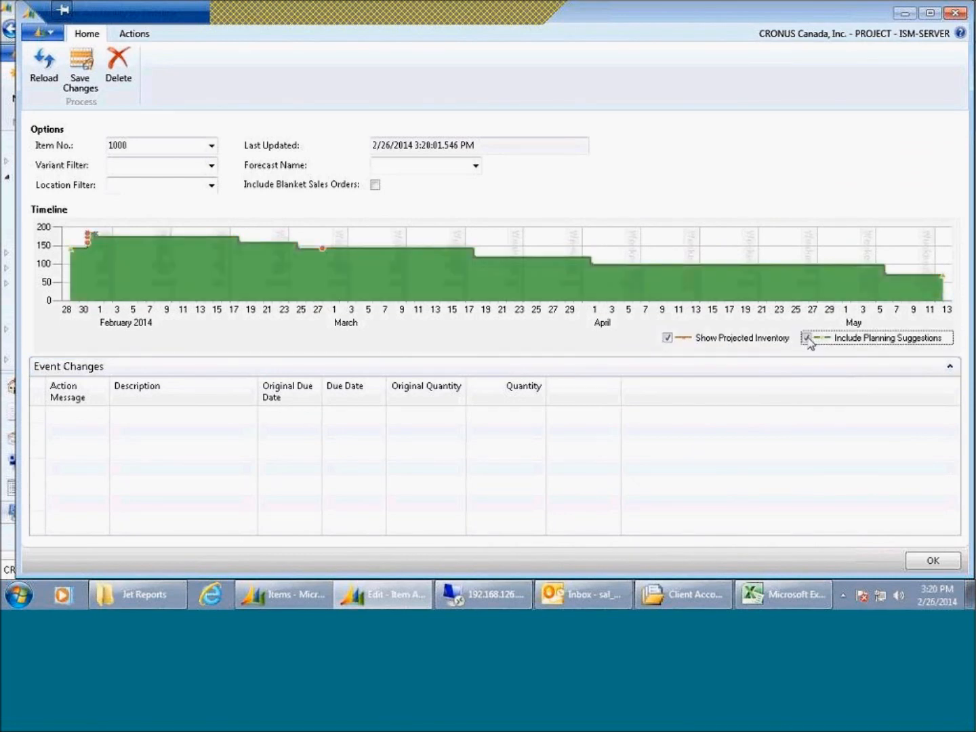
{"action": "left_click", "coordinate": [808, 338]}
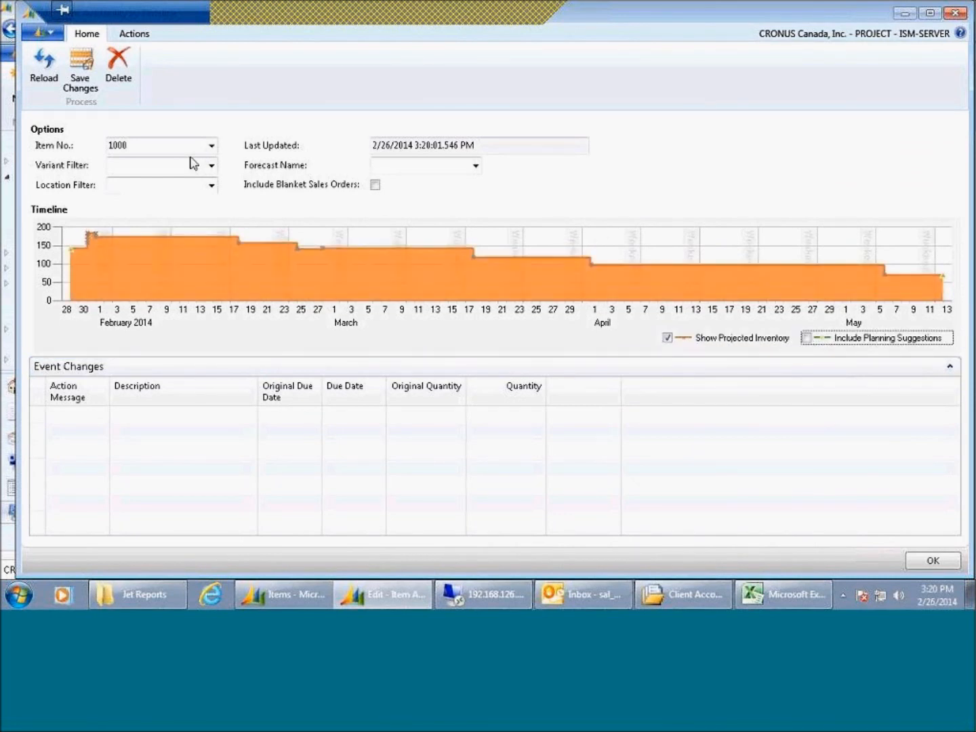
{"action": "left_click", "coordinate": [475, 165]}
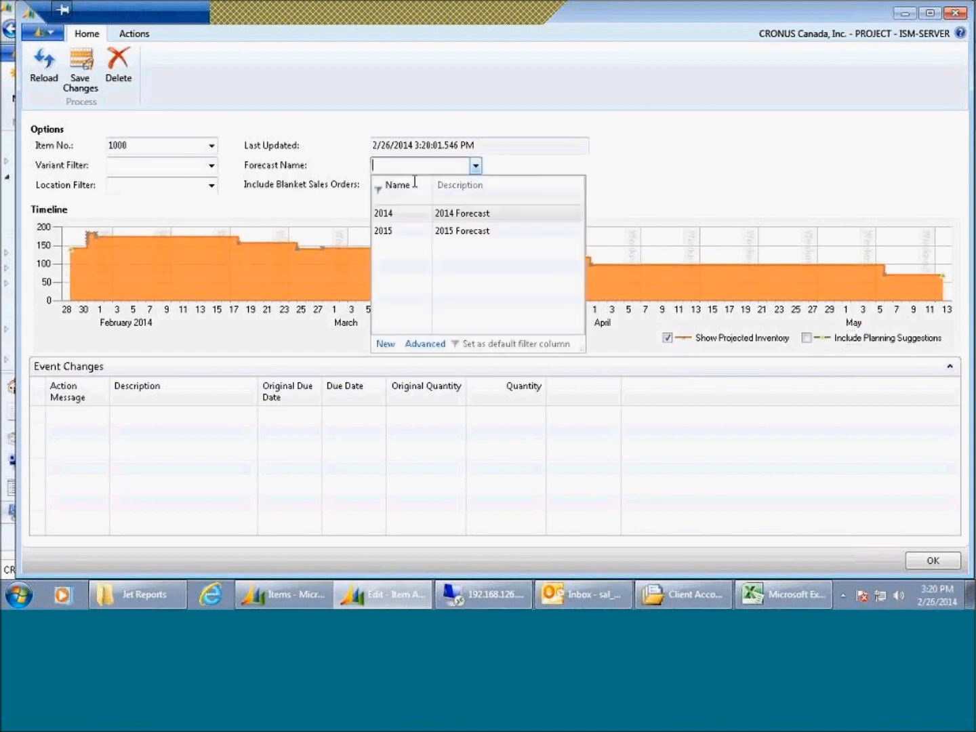
{"action": "left_click", "coordinate": [383, 212]}
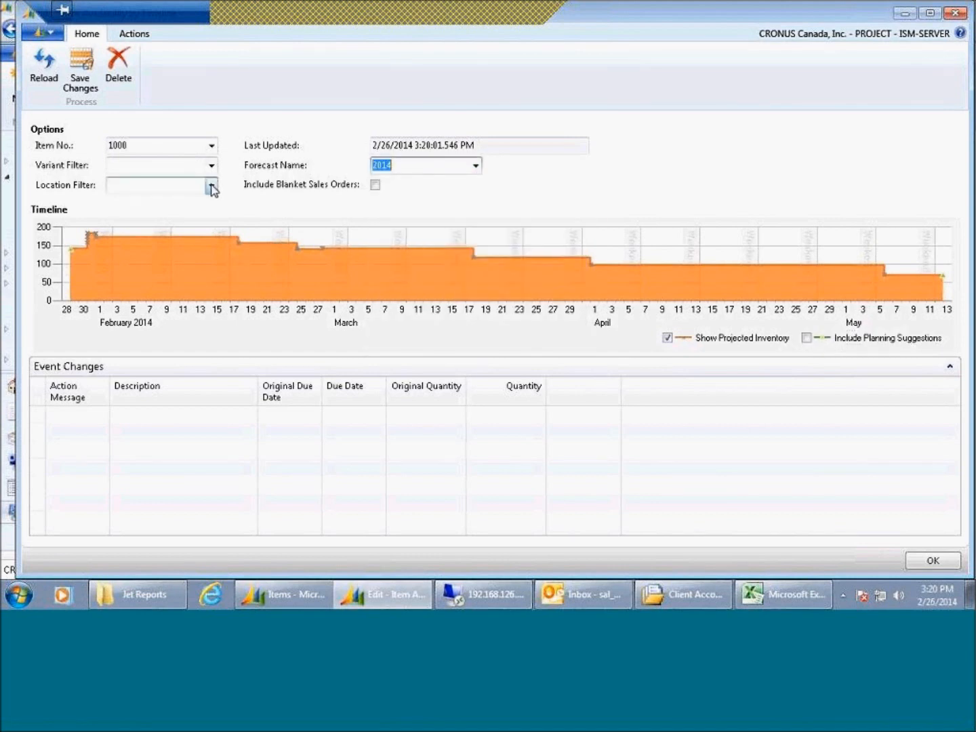
{"action": "left_click", "coordinate": [211, 185]}
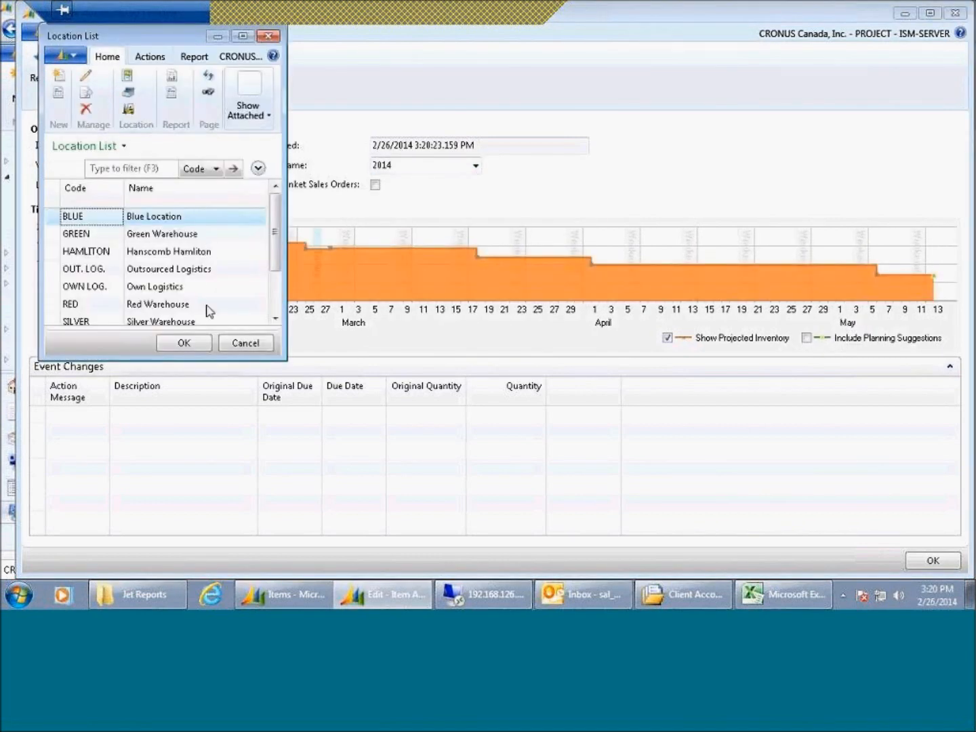
{"action": "left_click", "coordinate": [245, 343]}
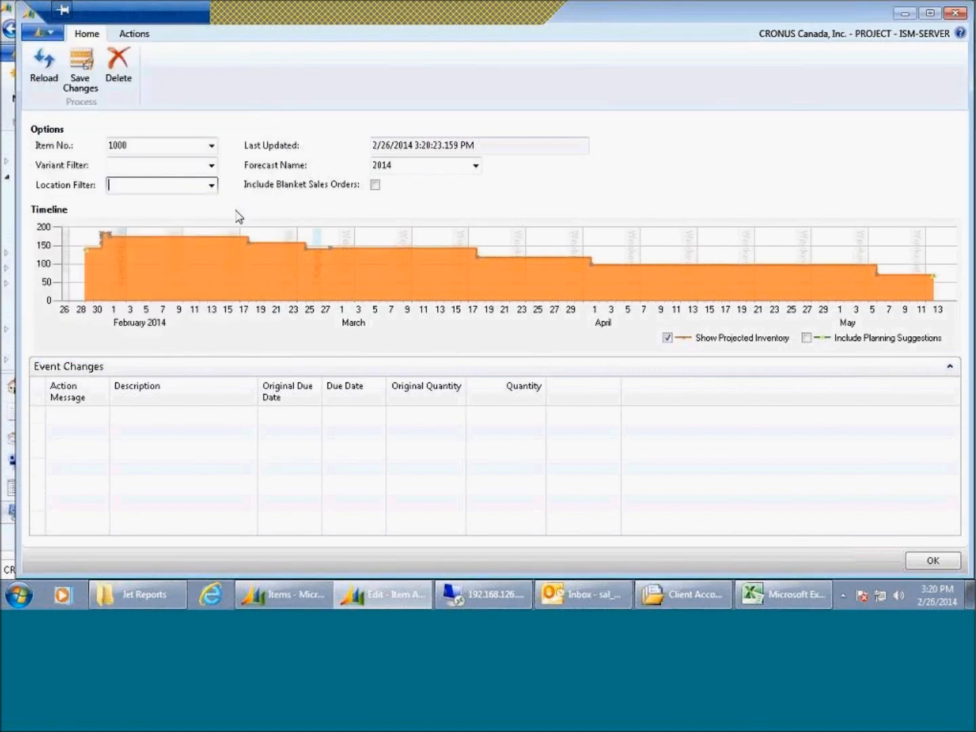
{"action": "mouse_move", "coordinate": [819, 248]}
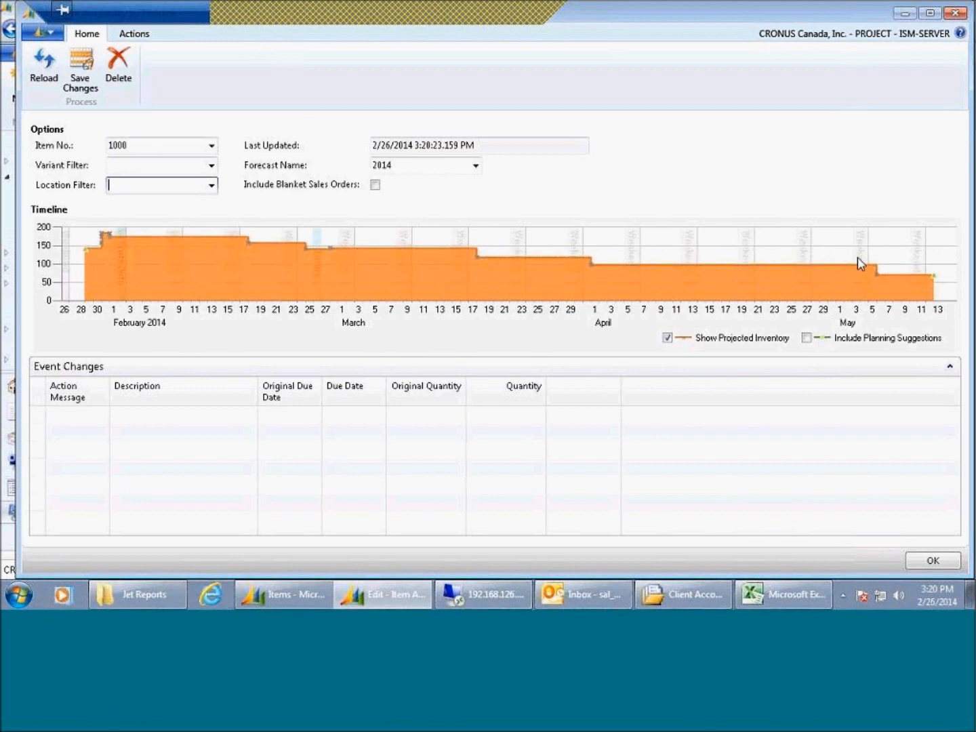
{"action": "mouse_move", "coordinate": [904, 397]}
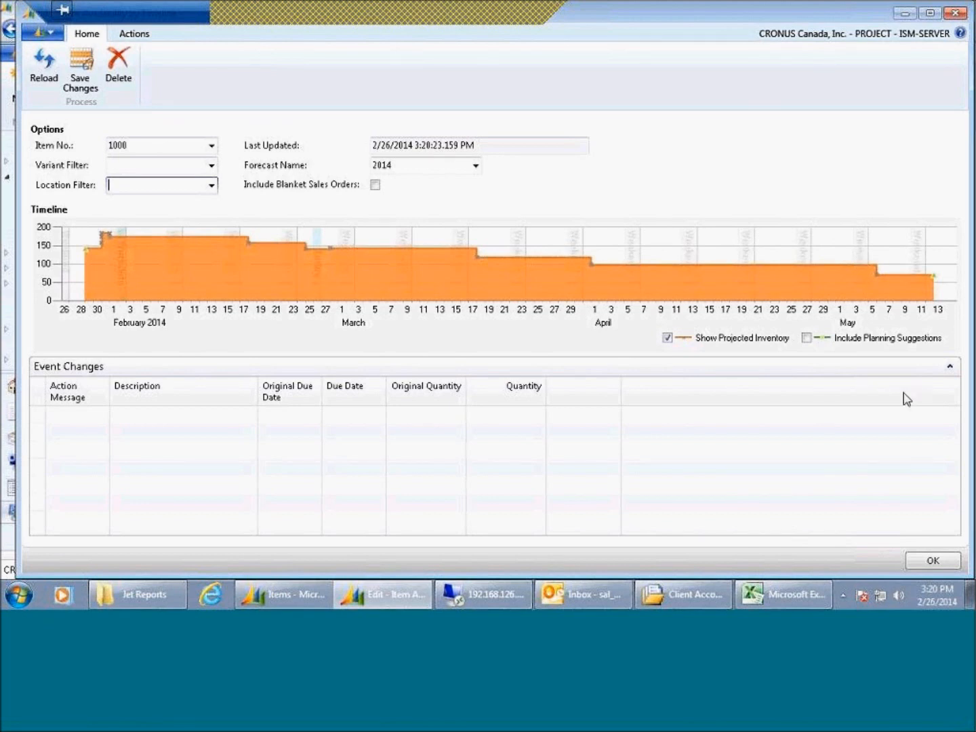
{"action": "mouse_move", "coordinate": [255, 291]}
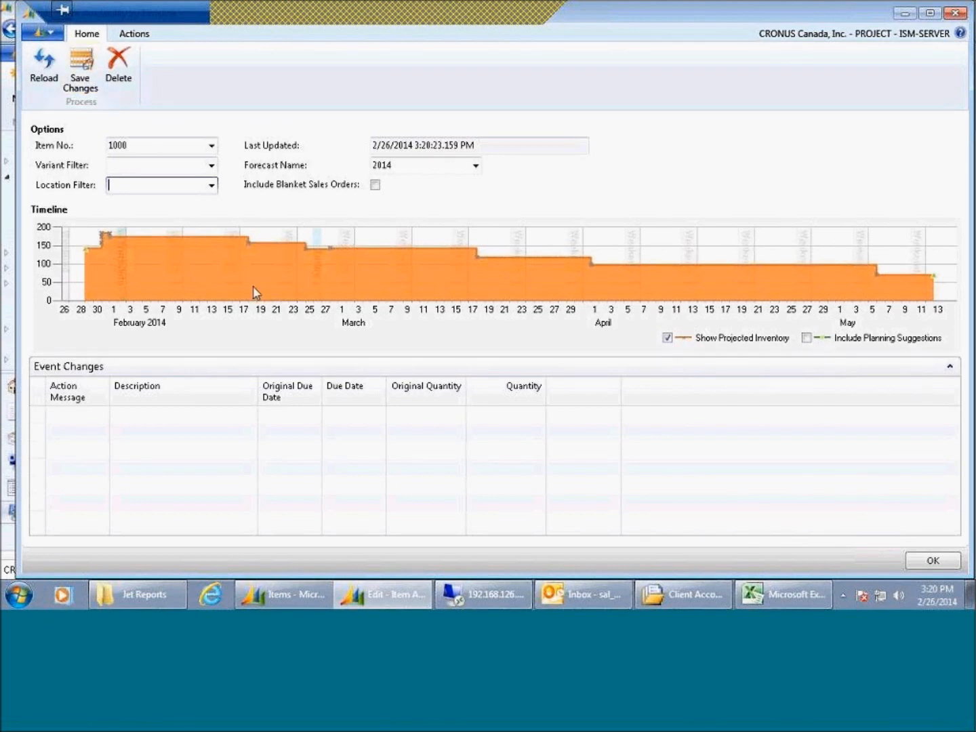
{"action": "mouse_move", "coordinate": [353, 253]}
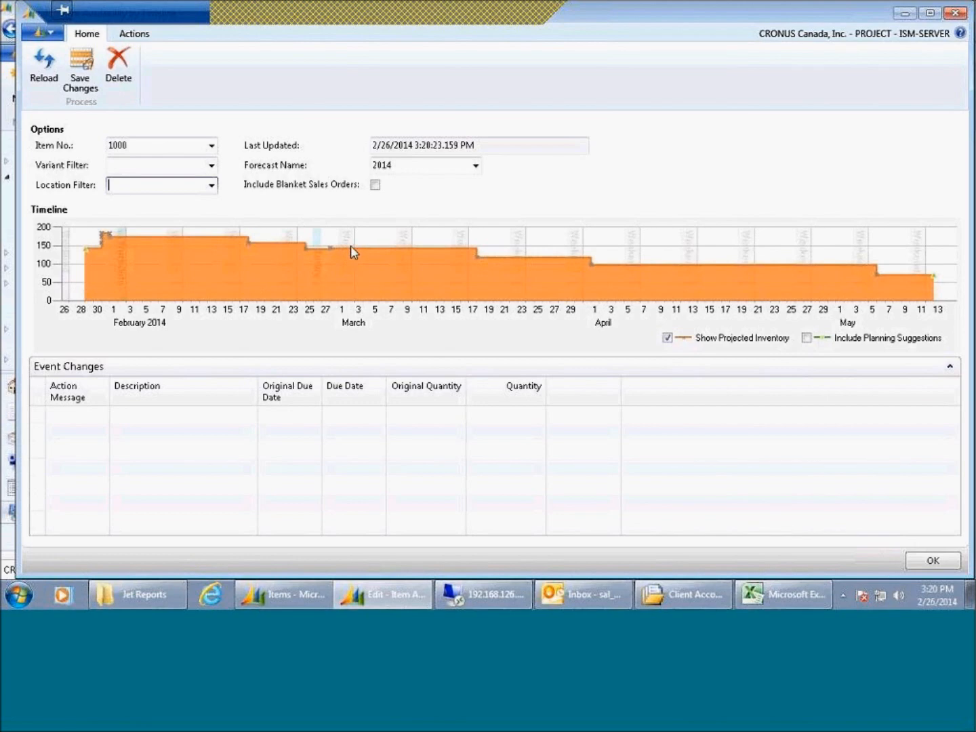
{"action": "mouse_move", "coordinate": [859, 452]}
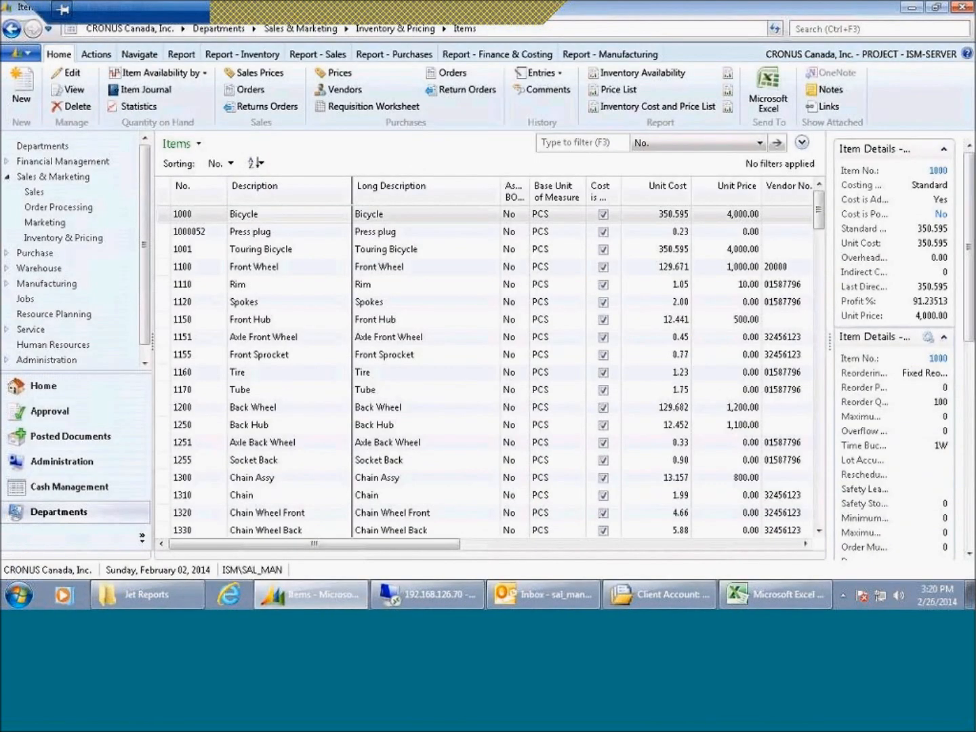
Step: Open Bicycle's availability by event in a maximized window
{"action": "left_click", "coordinate": [162, 72]}
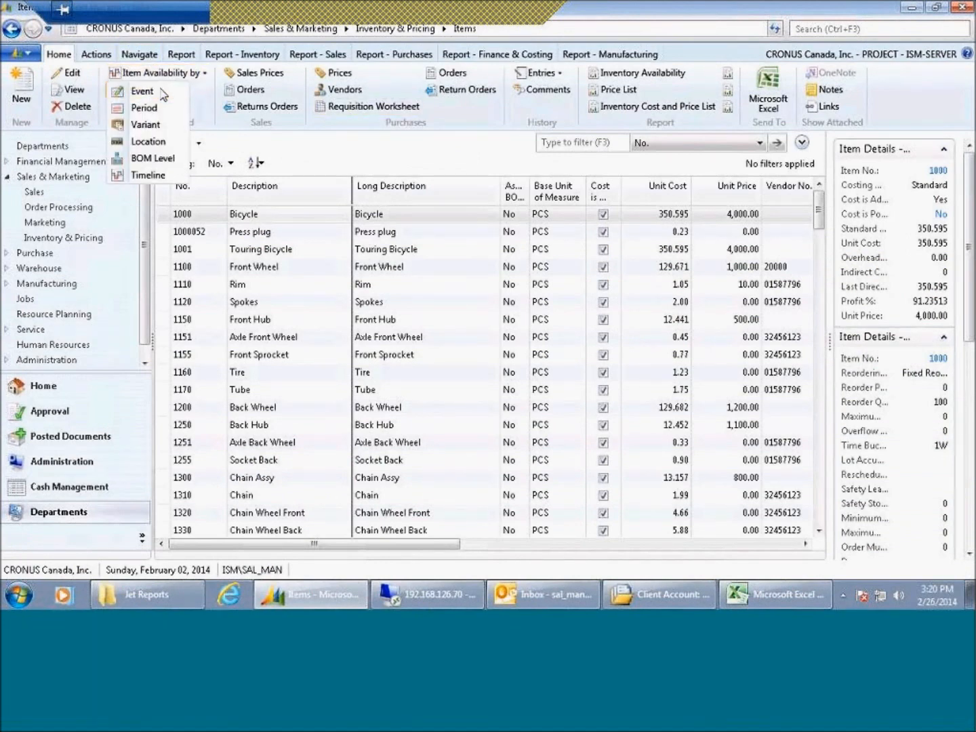
{"action": "left_click", "coordinate": [141, 90]}
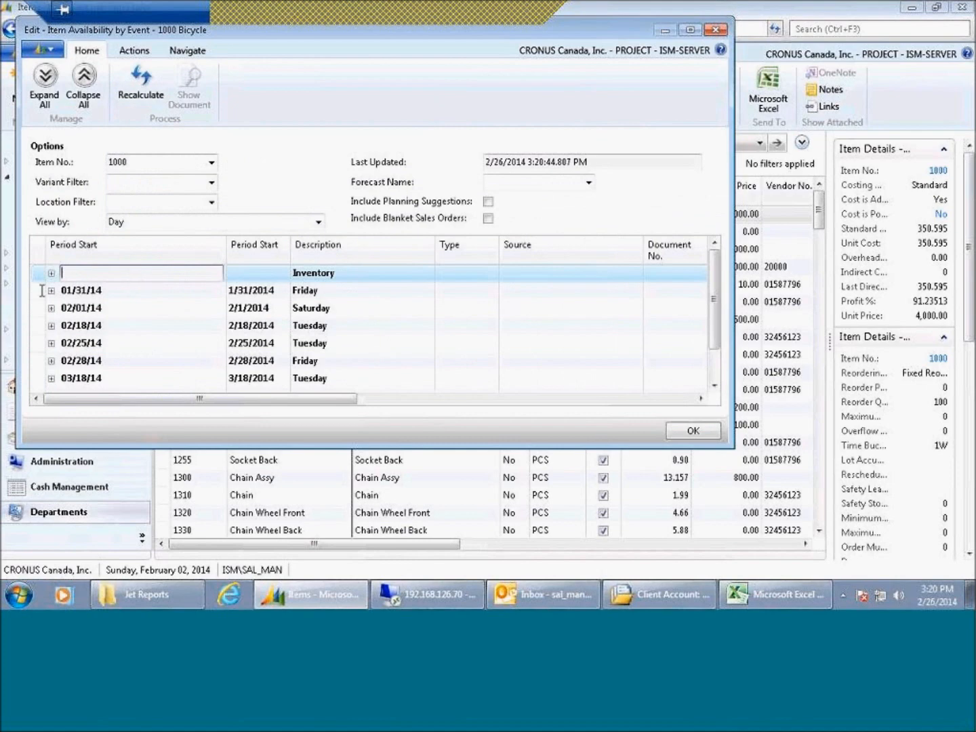
{"action": "mouse_move", "coordinate": [744, 10]}
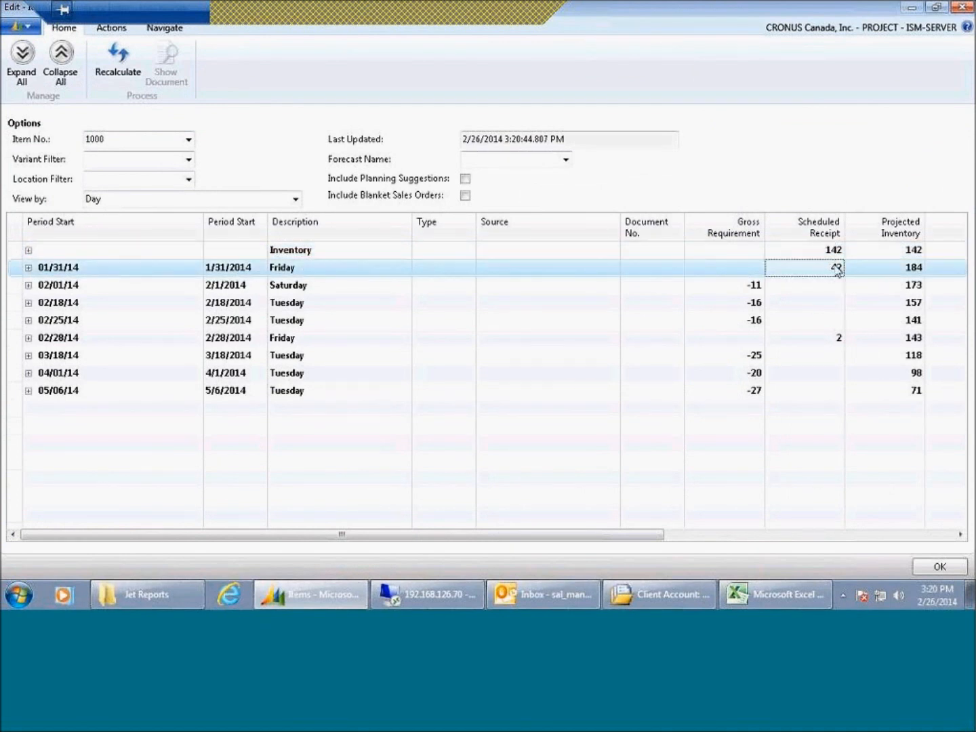
{"action": "type", "text": "42"}
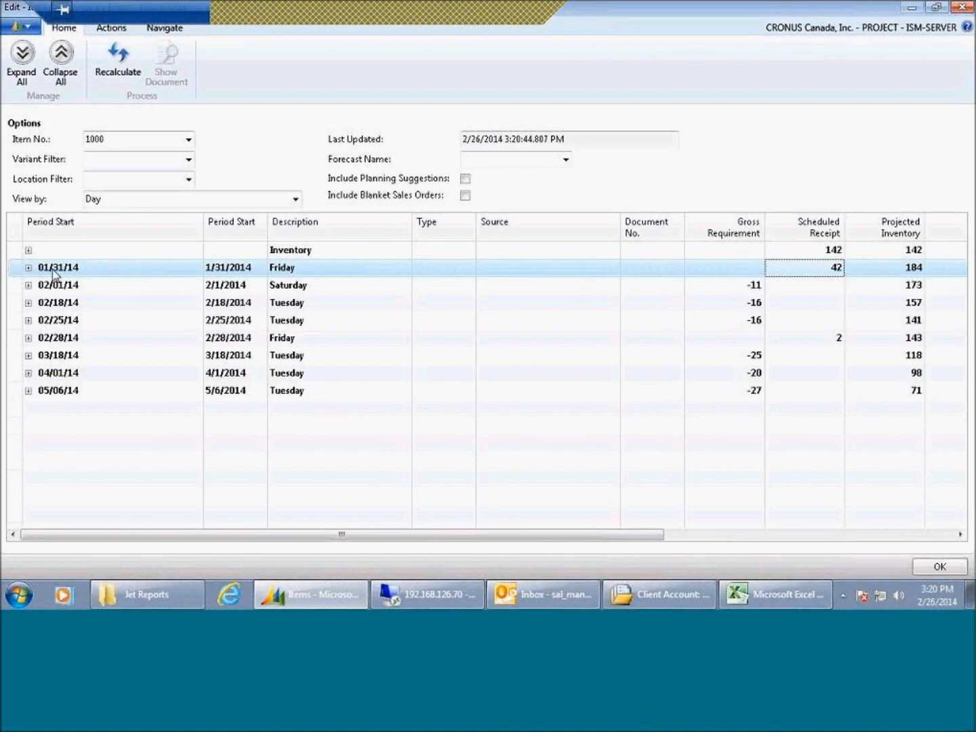
Step: Expand the 01/31/14 and 02/28/14 receipts into their production orders
{"action": "left_click", "coordinate": [27, 267]}
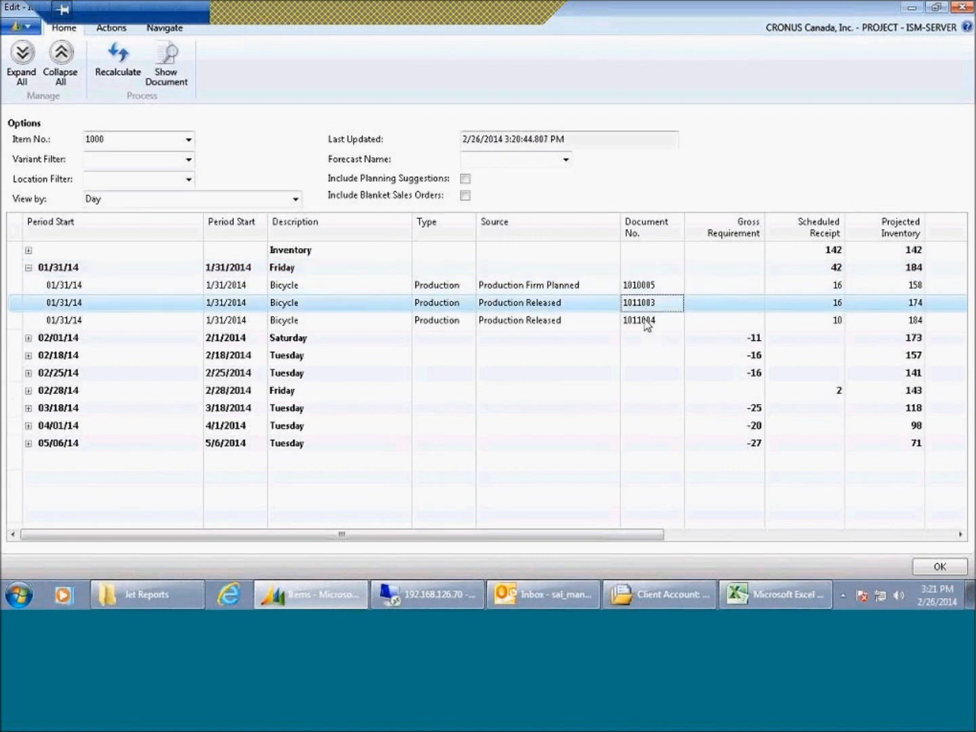
{"action": "left_click", "coordinate": [640, 320]}
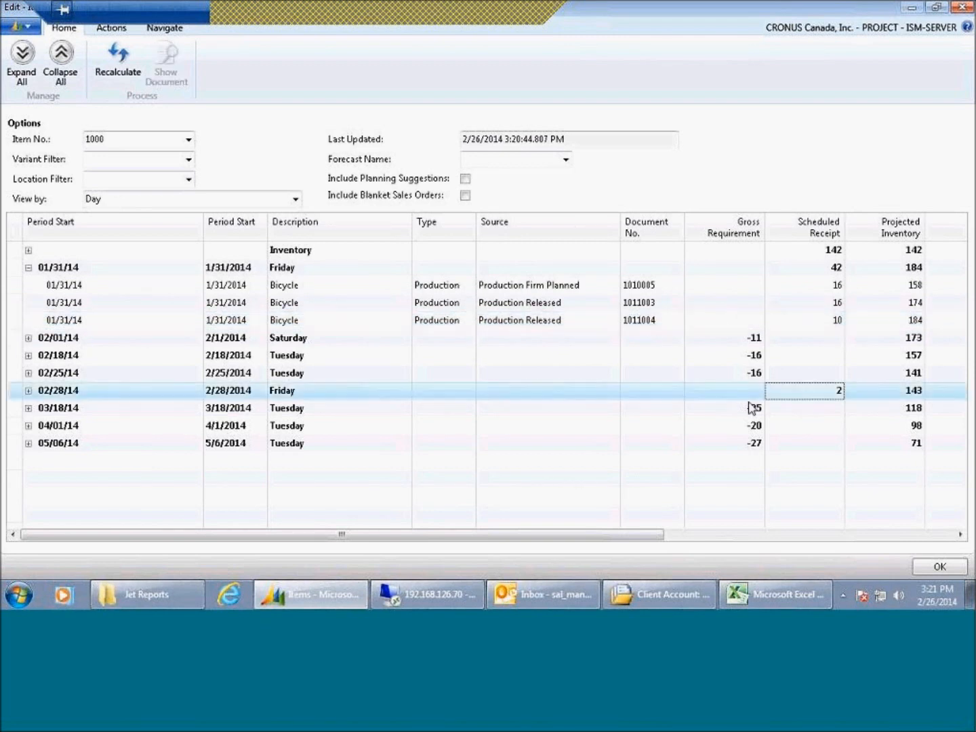
{"action": "left_click", "coordinate": [29, 390]}
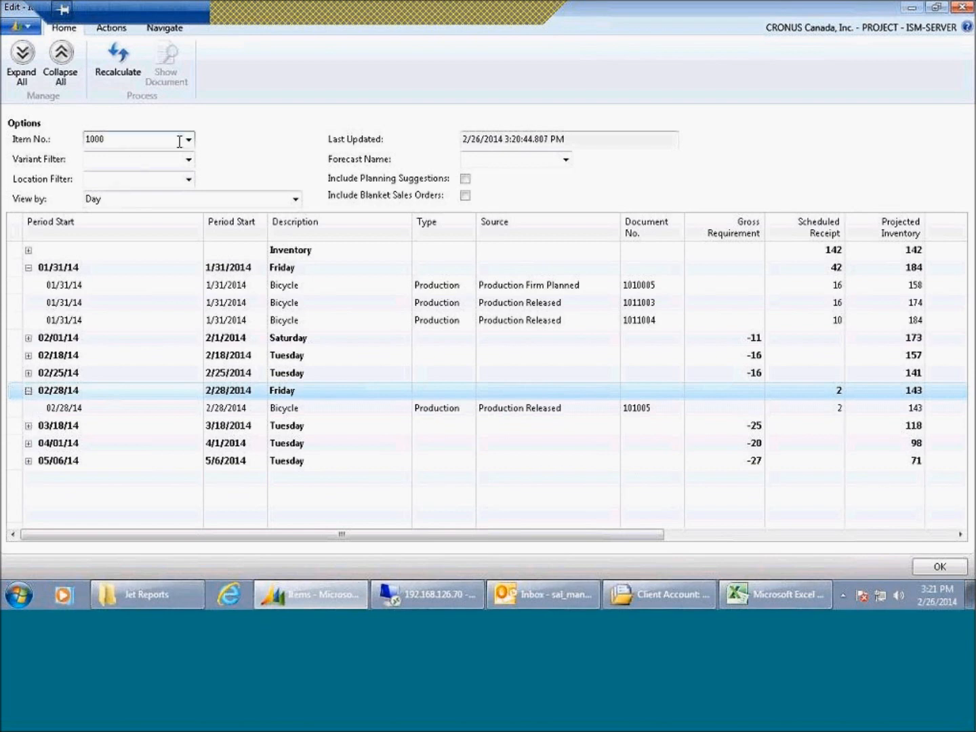
Step: Switch event availability to item 1110 Rim and expand the 01/23/14 demand
{"action": "left_click", "coordinate": [187, 141]}
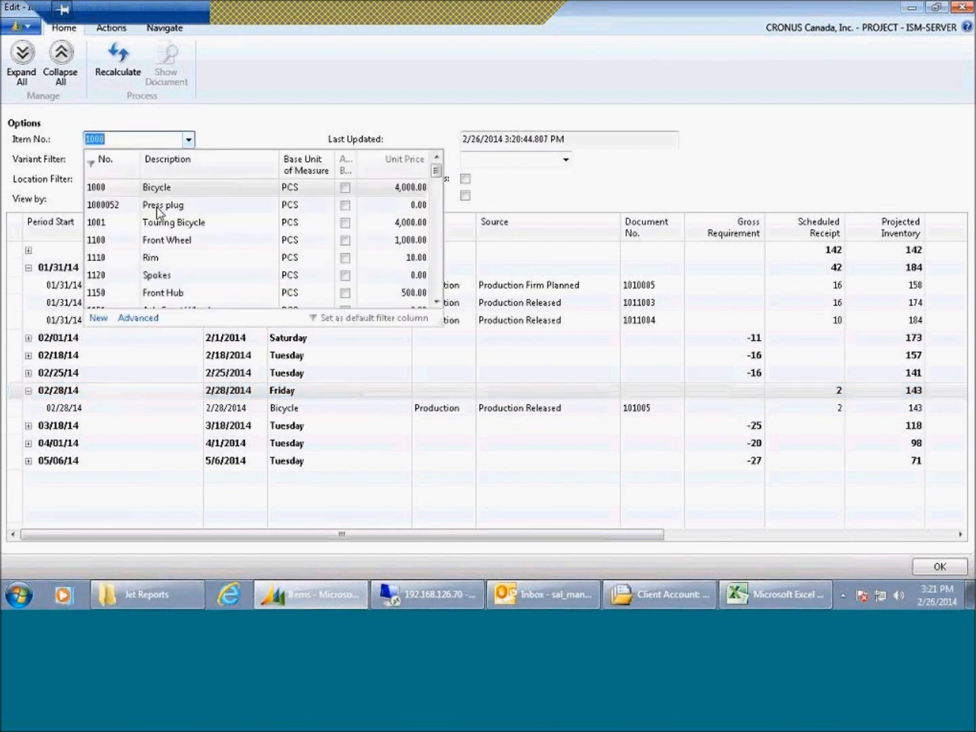
{"action": "left_click", "coordinate": [150, 258]}
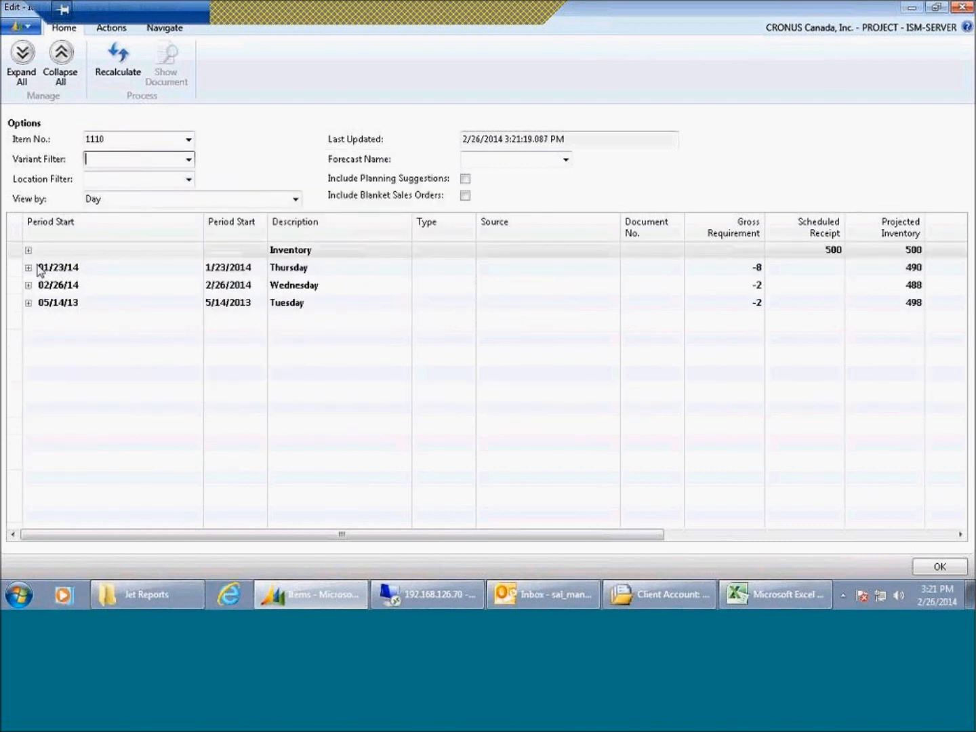
{"action": "left_click", "coordinate": [28, 268]}
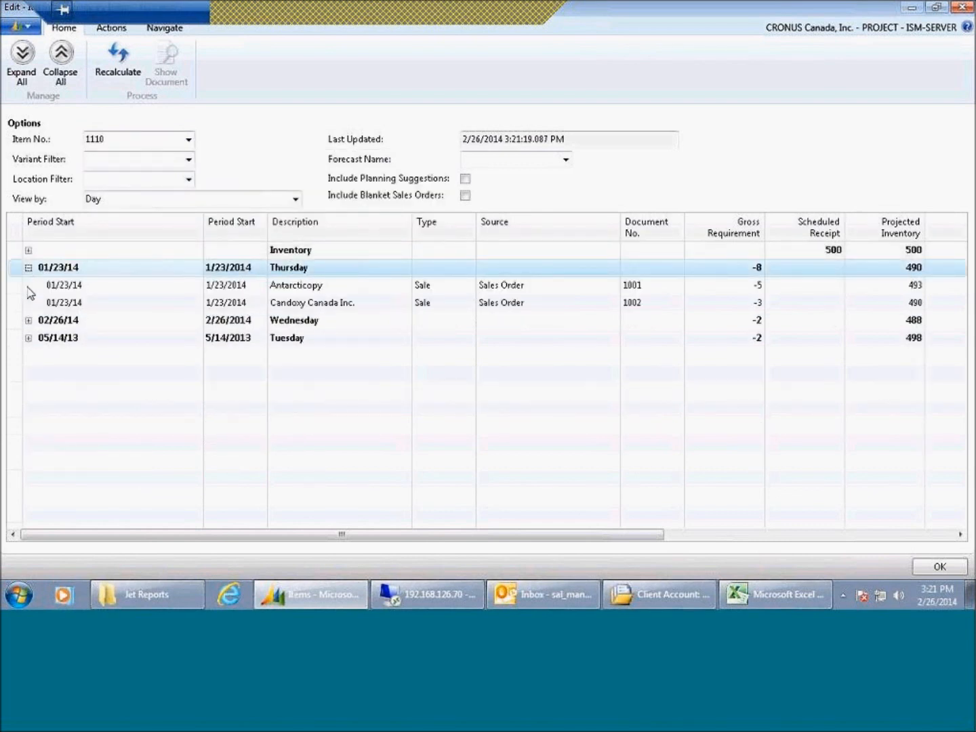
Step: Expand all dates, keep View by Day, then close the window
{"action": "left_click", "coordinate": [28, 320]}
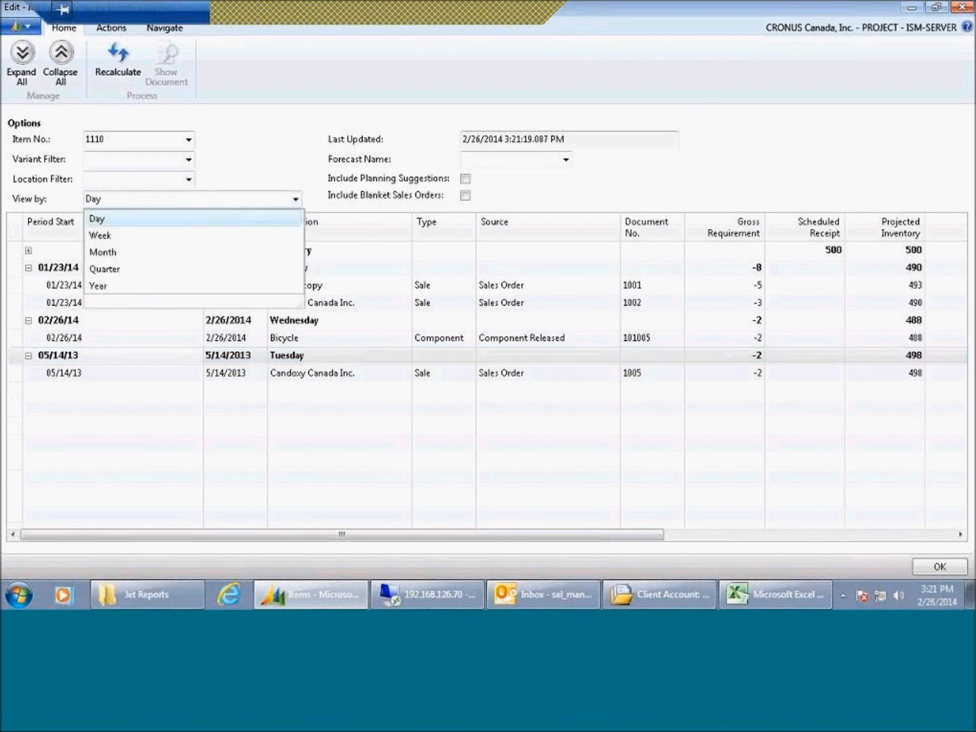
{"action": "left_click", "coordinate": [97, 218]}
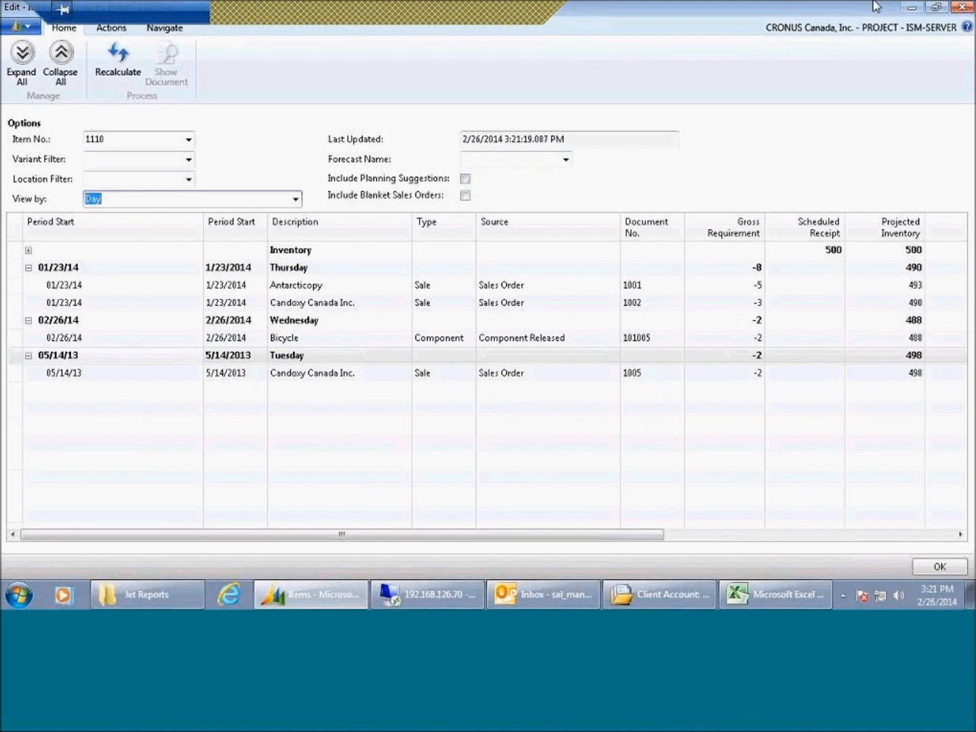
{"action": "left_click", "coordinate": [936, 566]}
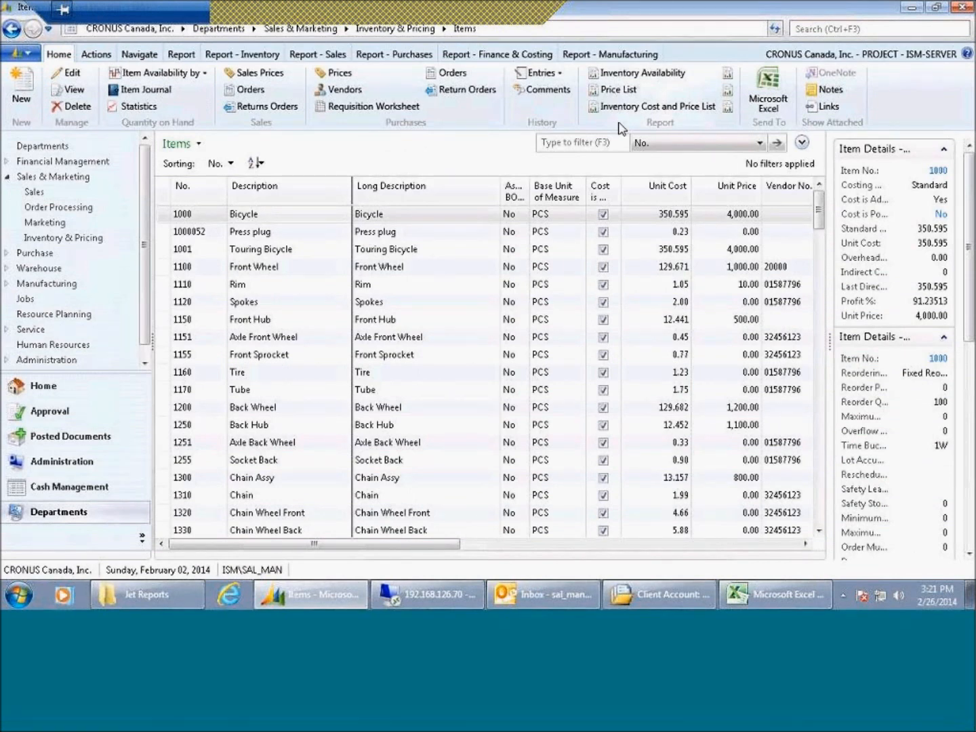
{"action": "mouse_move", "coordinate": [564, 125]}
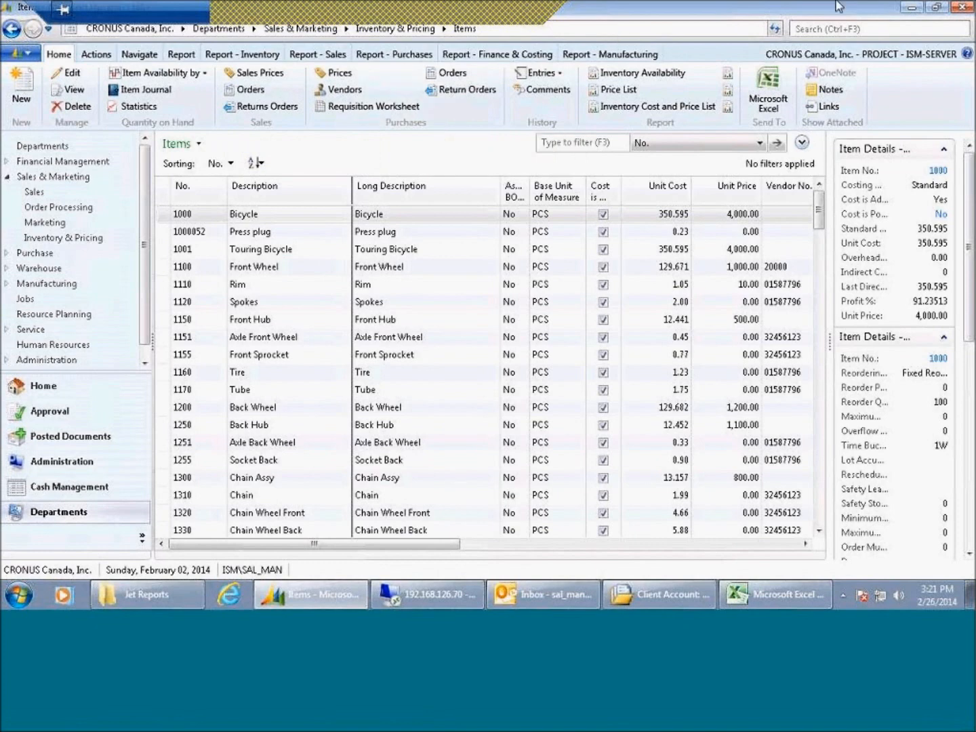
Step: Search for 'wip cock' to find the Job WIP Cockpit page
{"action": "left_click", "coordinate": [881, 29]}
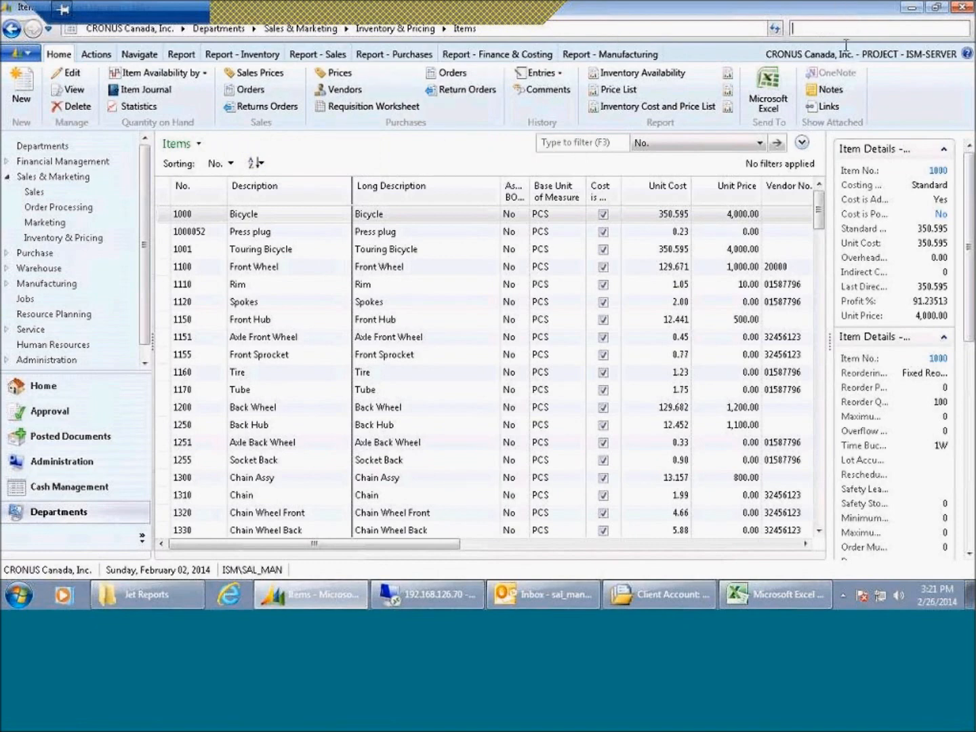
{"action": "type", "text": "wip cock"}
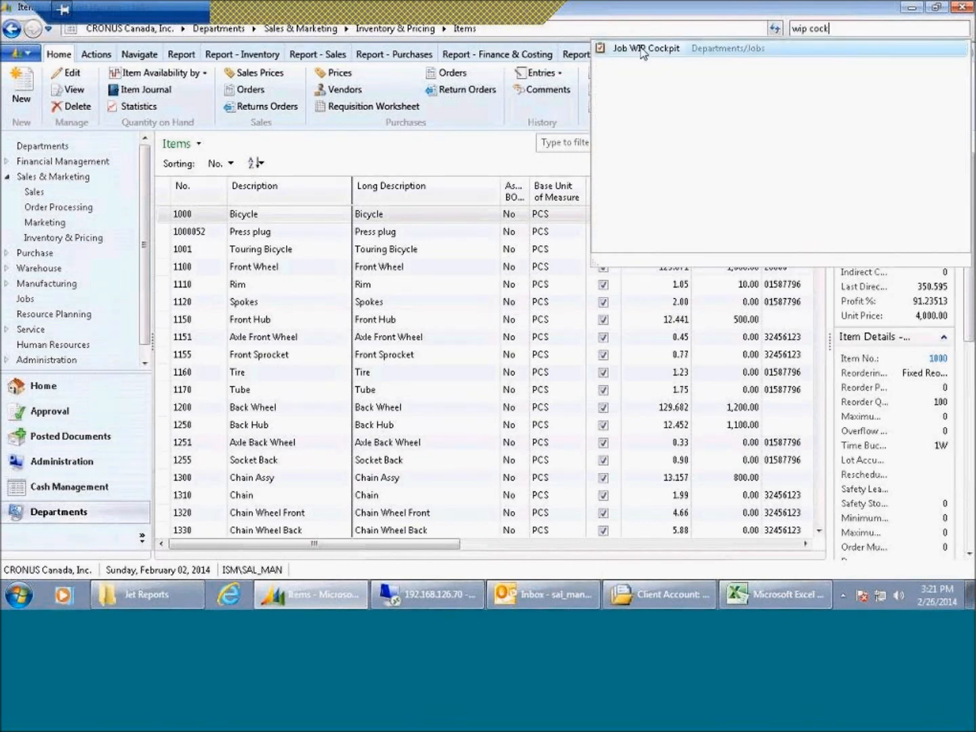
Step: Open Job WIP Cockpit from the search results and maximize its window
{"action": "left_click", "coordinate": [643, 48]}
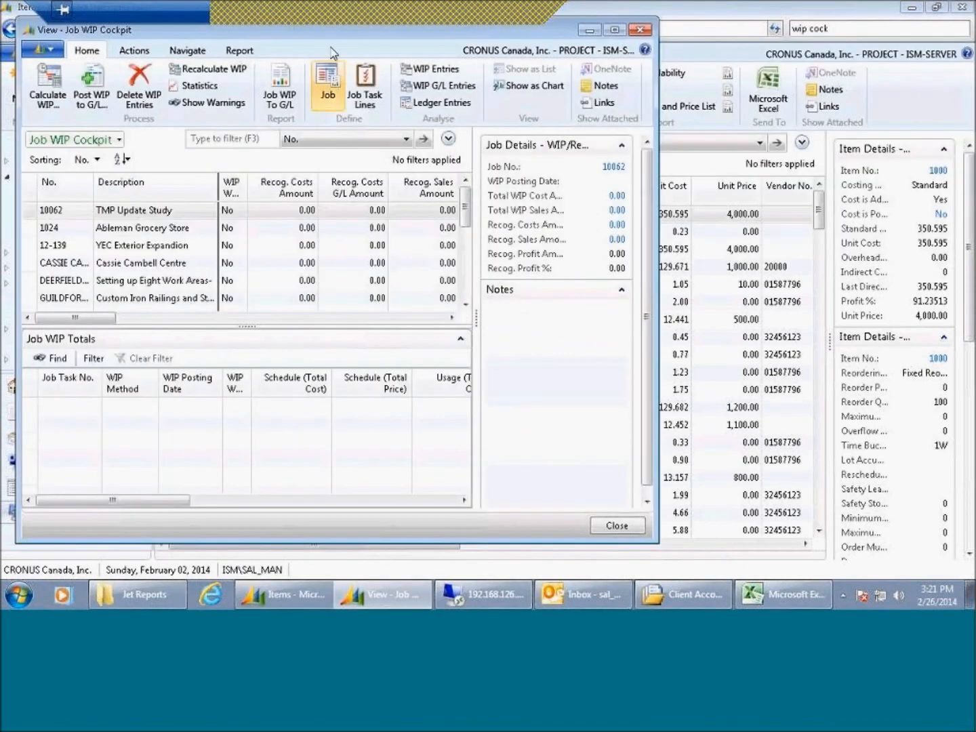
{"action": "left_click", "coordinate": [613, 29]}
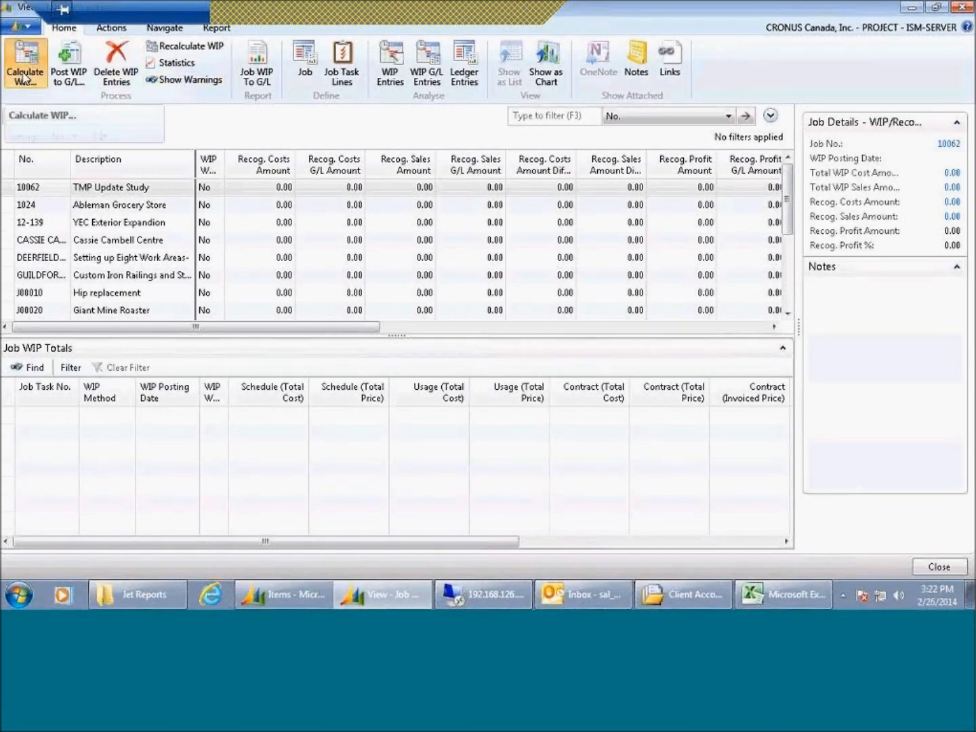
{"action": "left_click", "coordinate": [23, 58]}
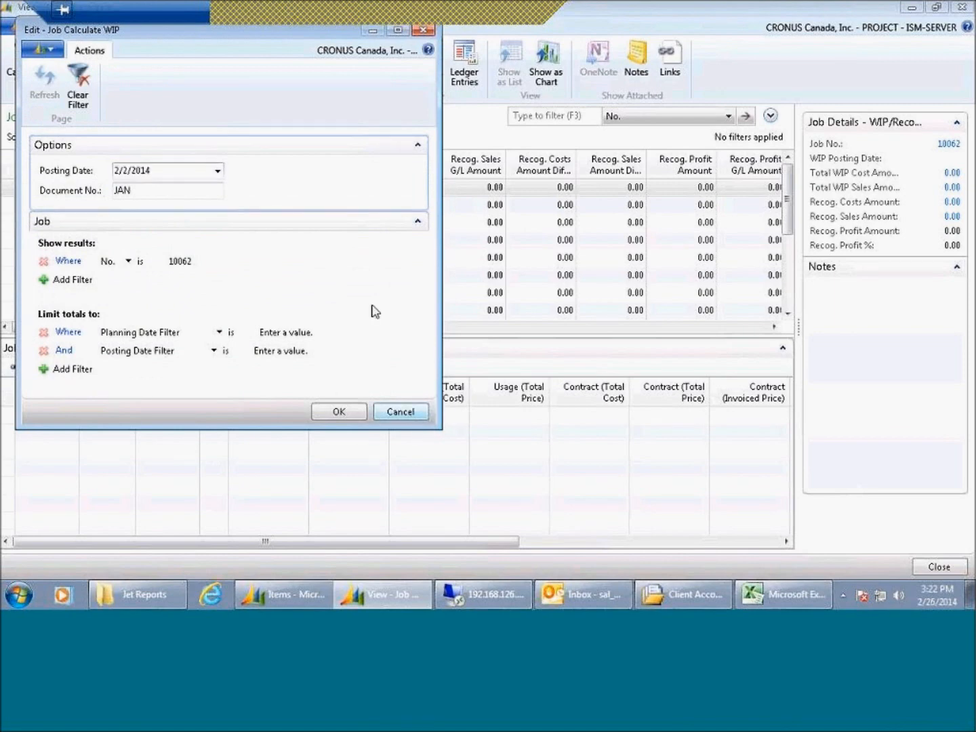
{"action": "left_click", "coordinate": [338, 411]}
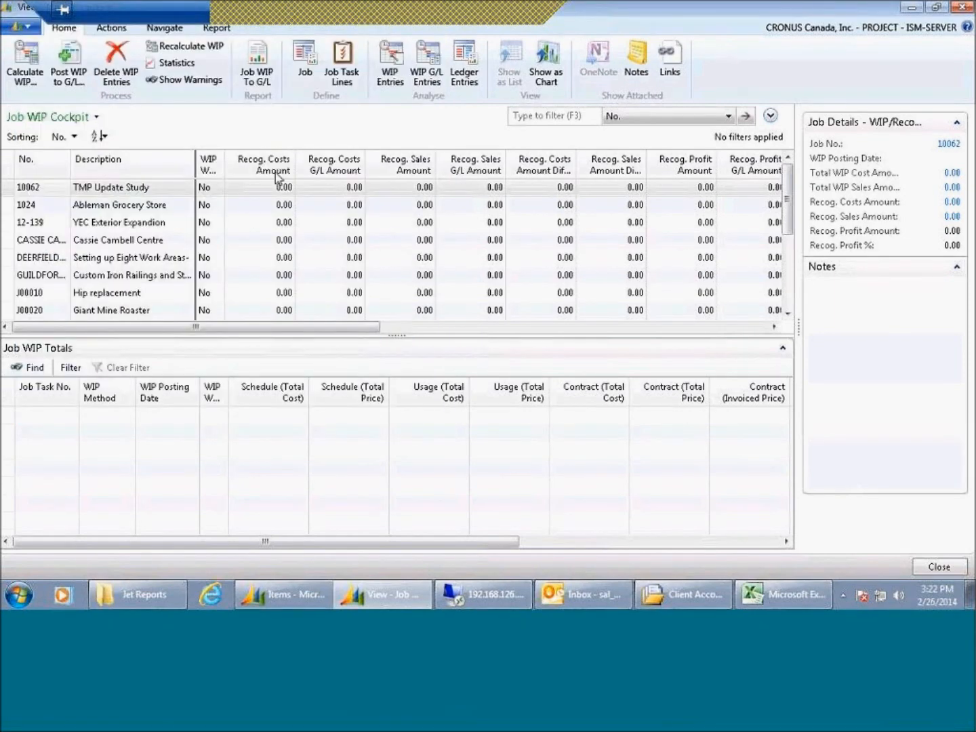
{"action": "mouse_move", "coordinate": [322, 188]}
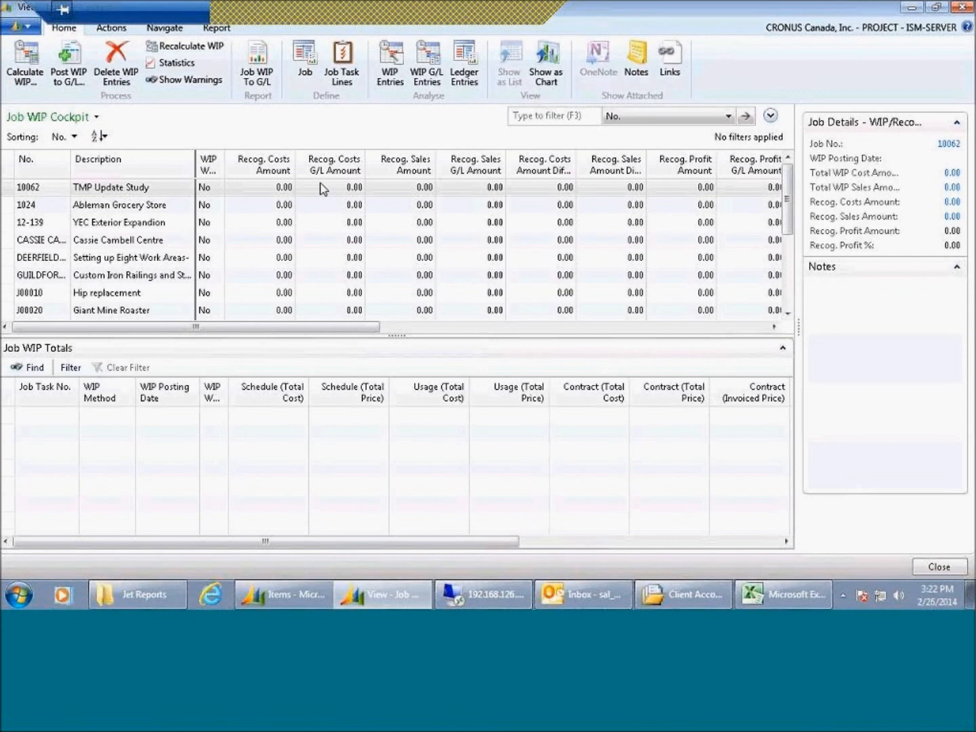
{"action": "mouse_move", "coordinate": [405, 196]}
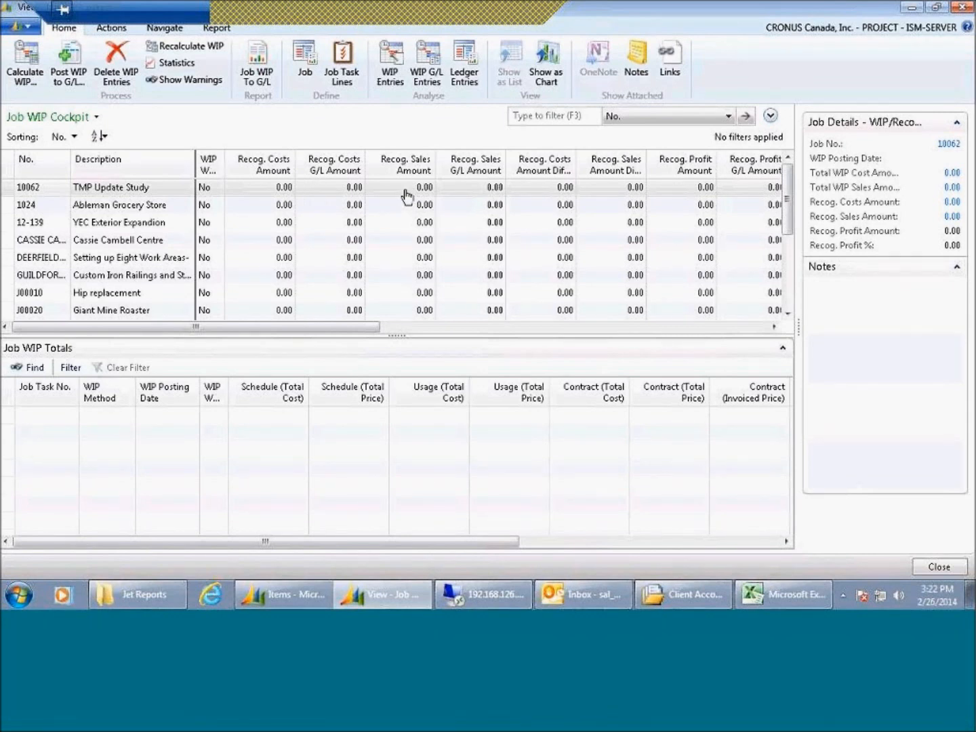
{"action": "left_click", "coordinate": [330, 204]}
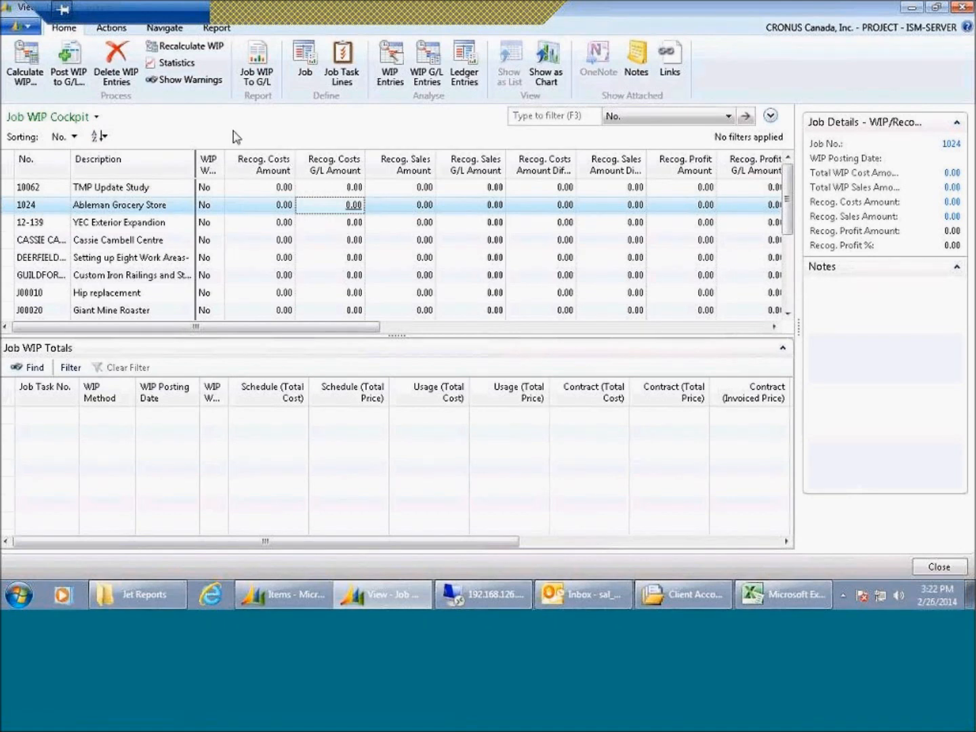
{"action": "mouse_move", "coordinate": [67, 61]}
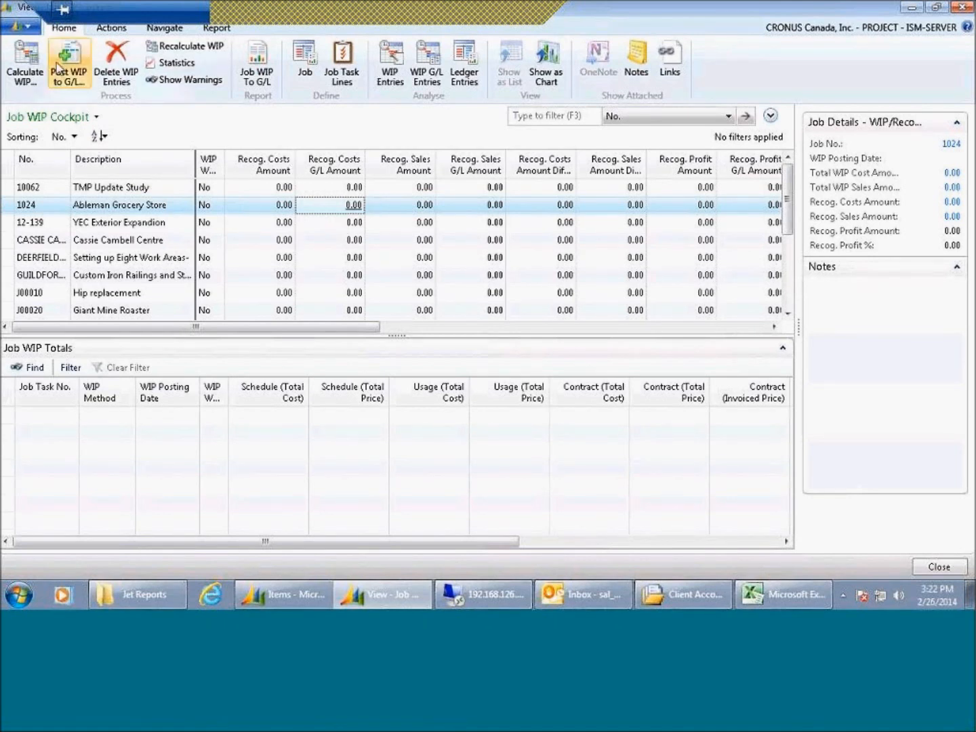